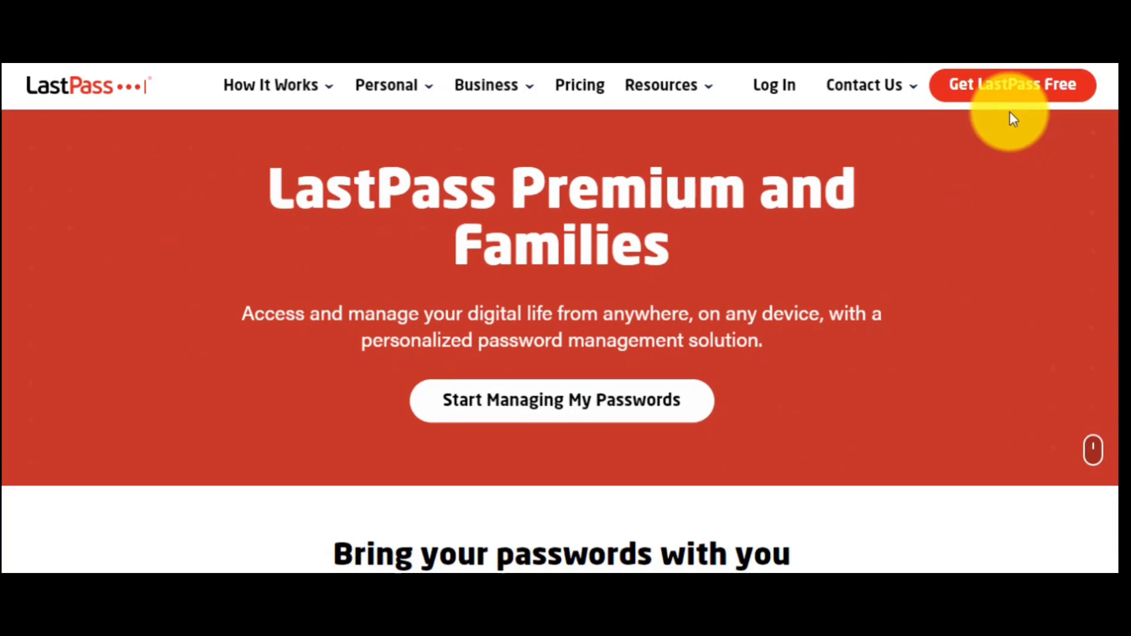
Step: Register a free LastPass account through the Get LastPass Free sign-up form
{"action": "left_click", "coordinate": [1012, 85]}
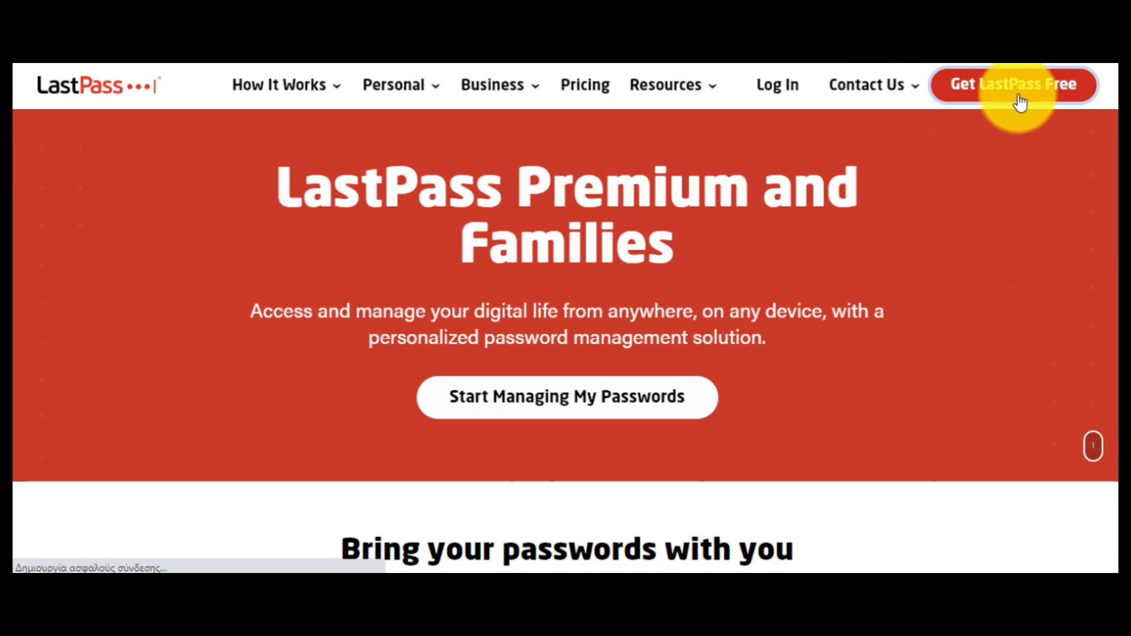
{"action": "left_click", "coordinate": [1013, 84]}
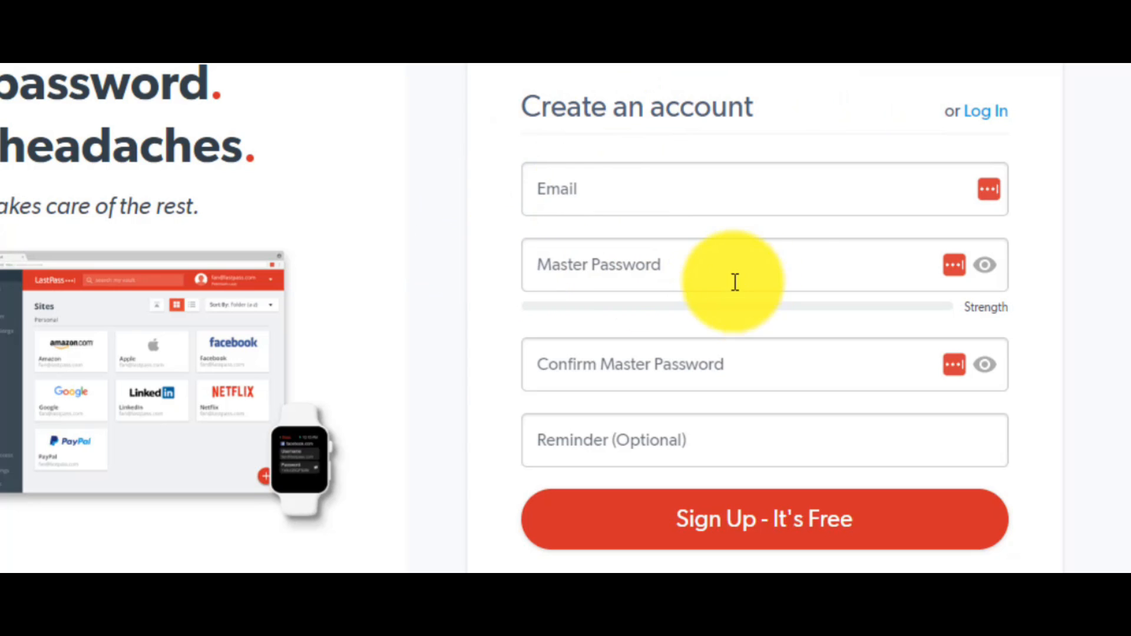
{"action": "mouse_move", "coordinate": [820, 379]}
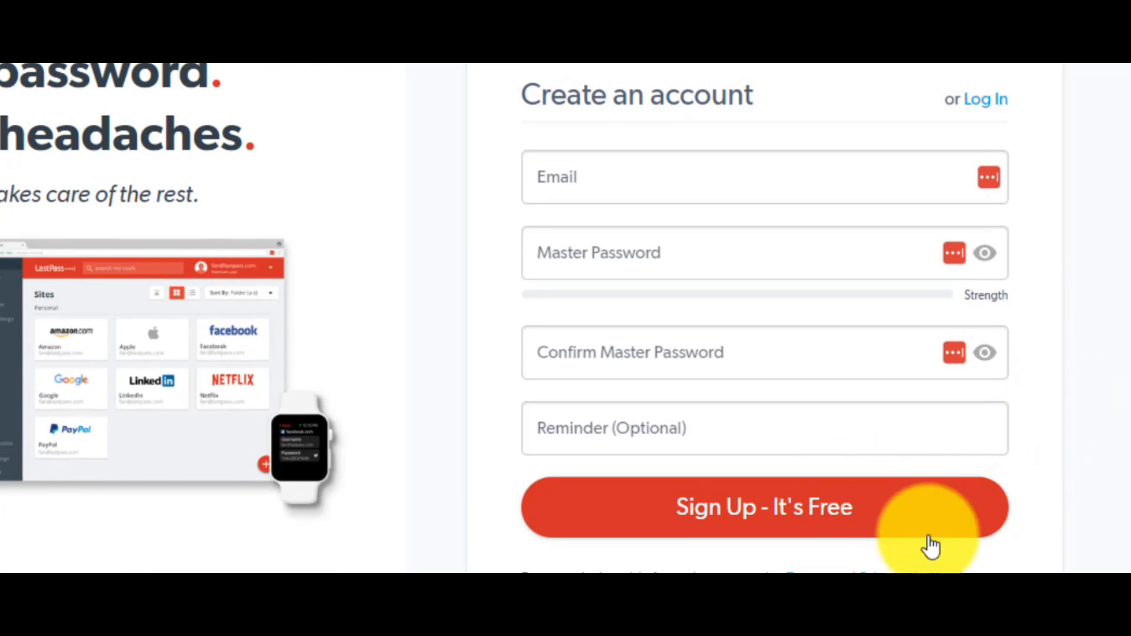
{"action": "left_click", "coordinate": [764, 507]}
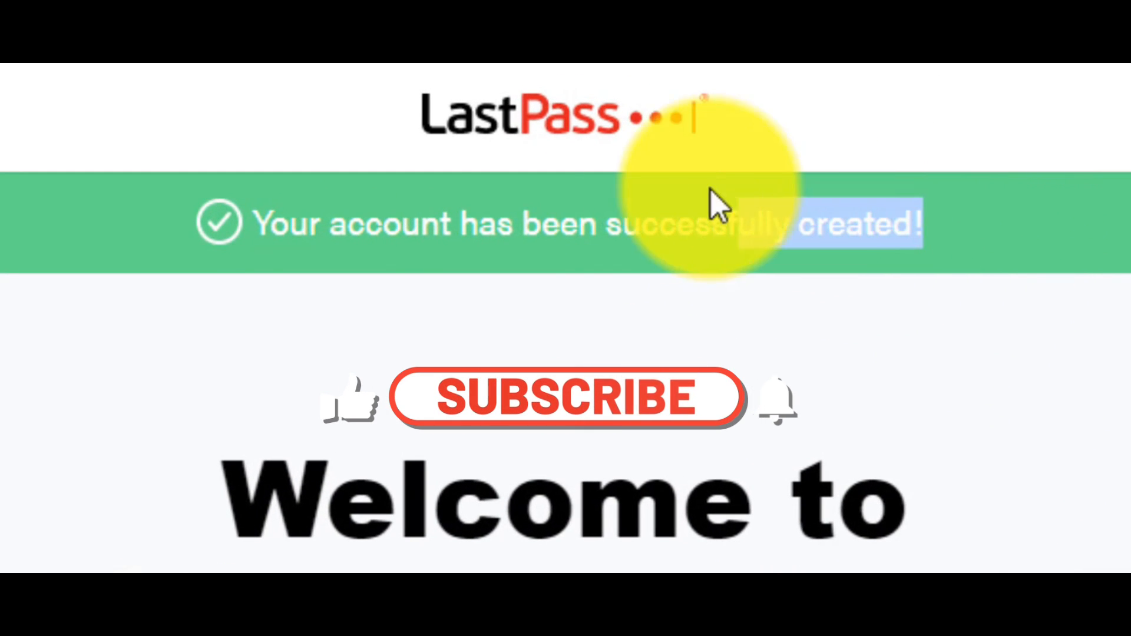
Step: Follow Install LastPass and Quick Install to the extension's Chrome Web Store listing
{"action": "left_click", "coordinate": [566, 397]}
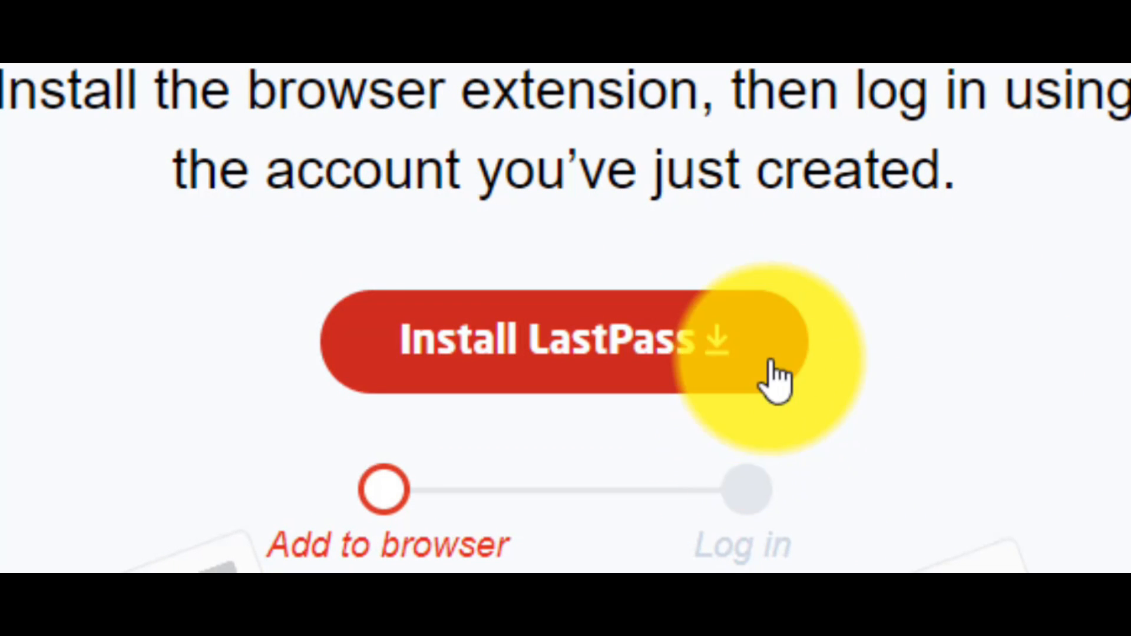
{"action": "left_click", "coordinate": [548, 340]}
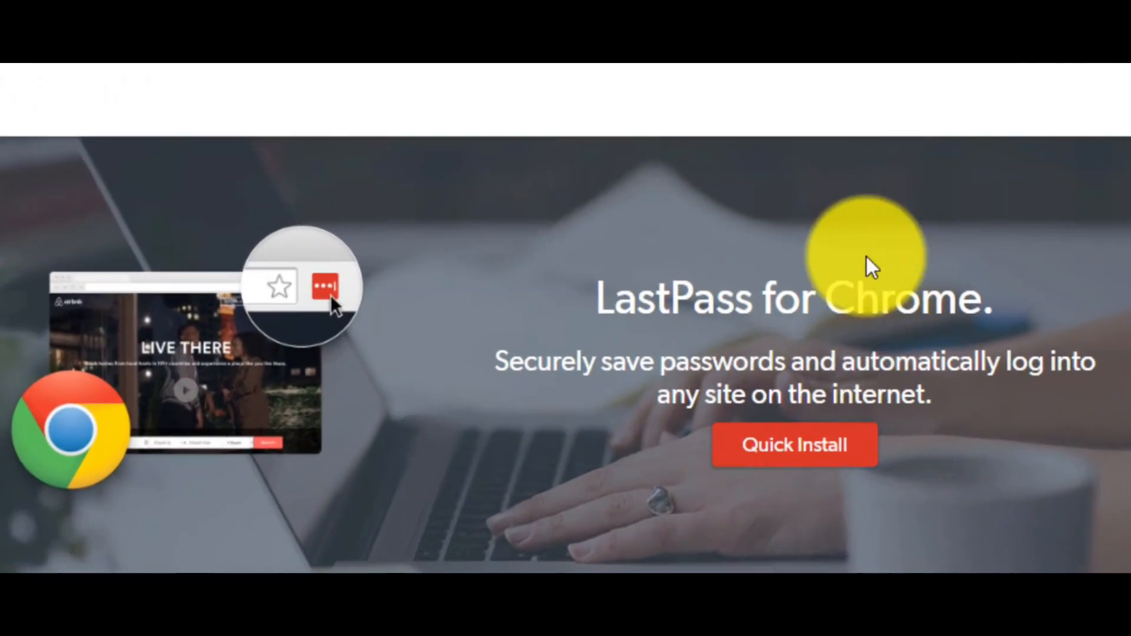
{"action": "scroll", "scroll_direction": "down", "scroll_amount": 3}
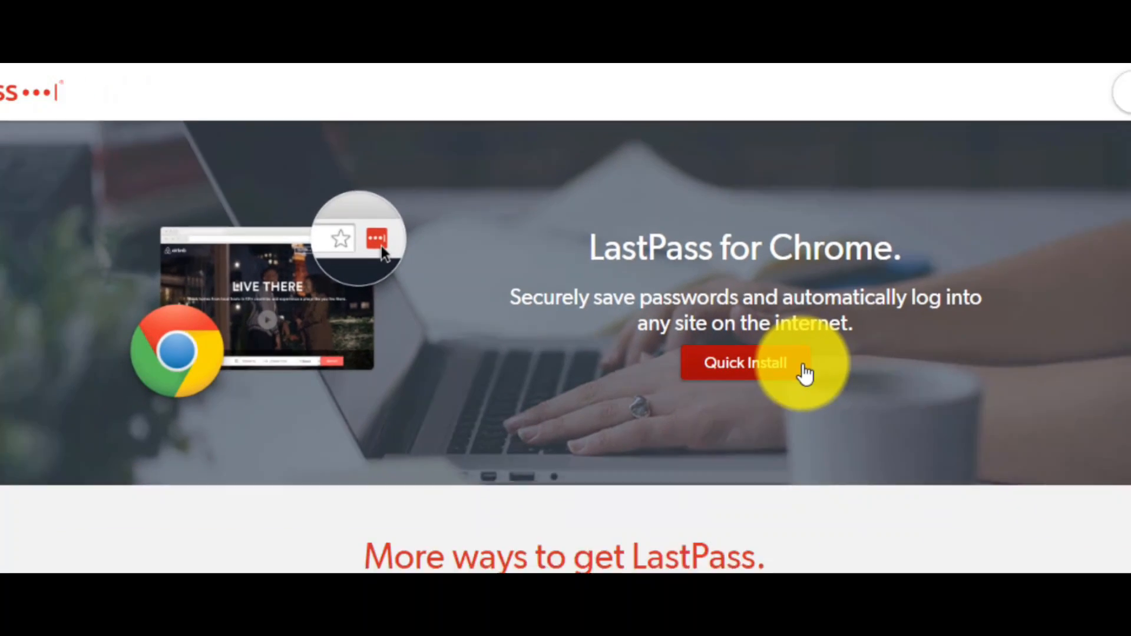
{"action": "scroll", "scroll_direction": "down", "scroll_amount": 3}
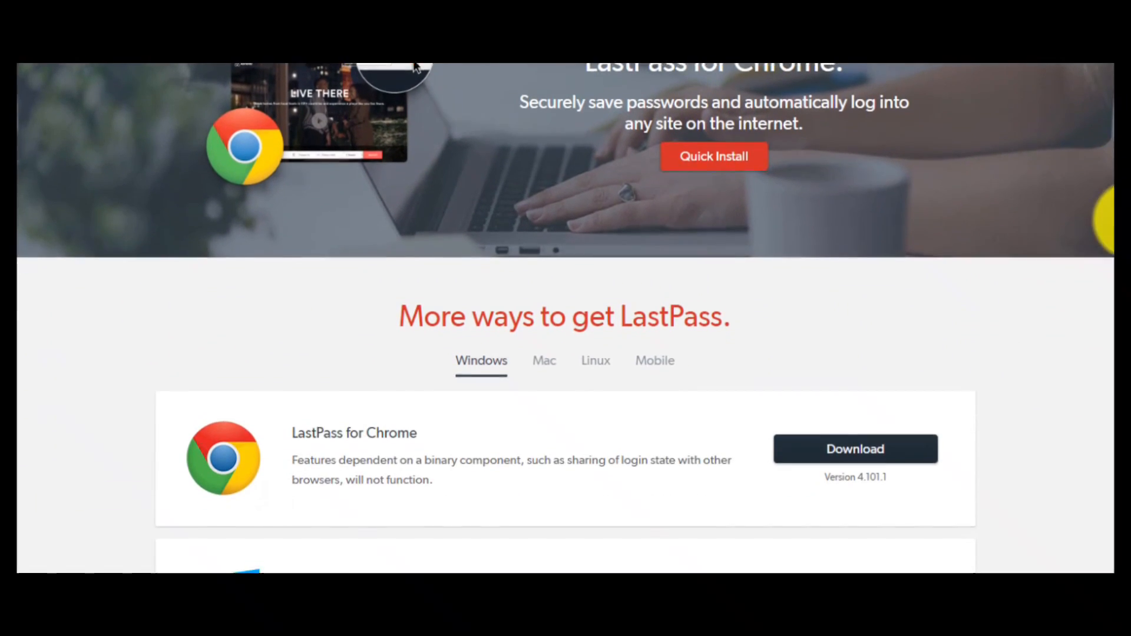
{"action": "scroll", "scroll_direction": "down", "scroll_amount": 3}
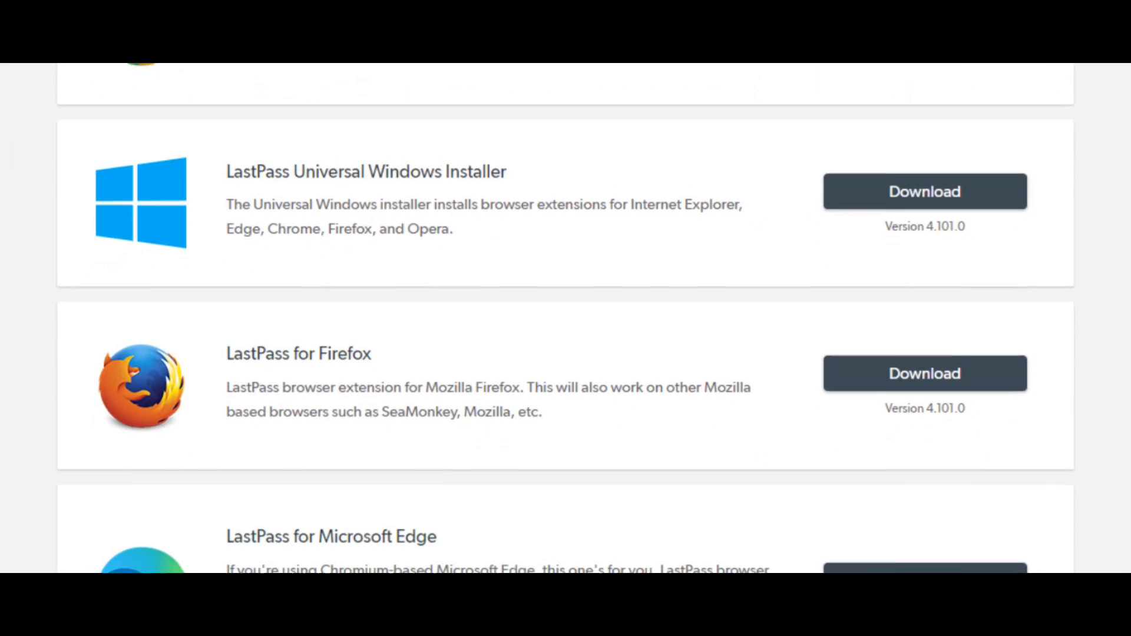
{"action": "scroll", "scroll_direction": "down", "scroll_amount": 3}
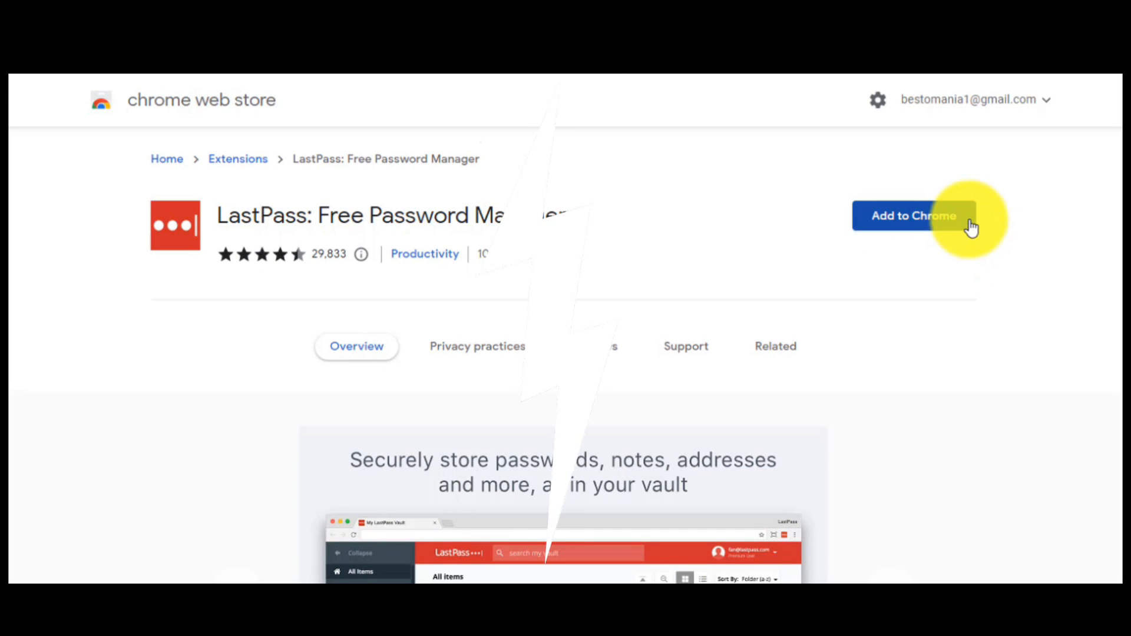
Step: Install the LastPass Chrome extension, pin it to the toolbar, and open its login popup
{"action": "left_click", "coordinate": [914, 216]}
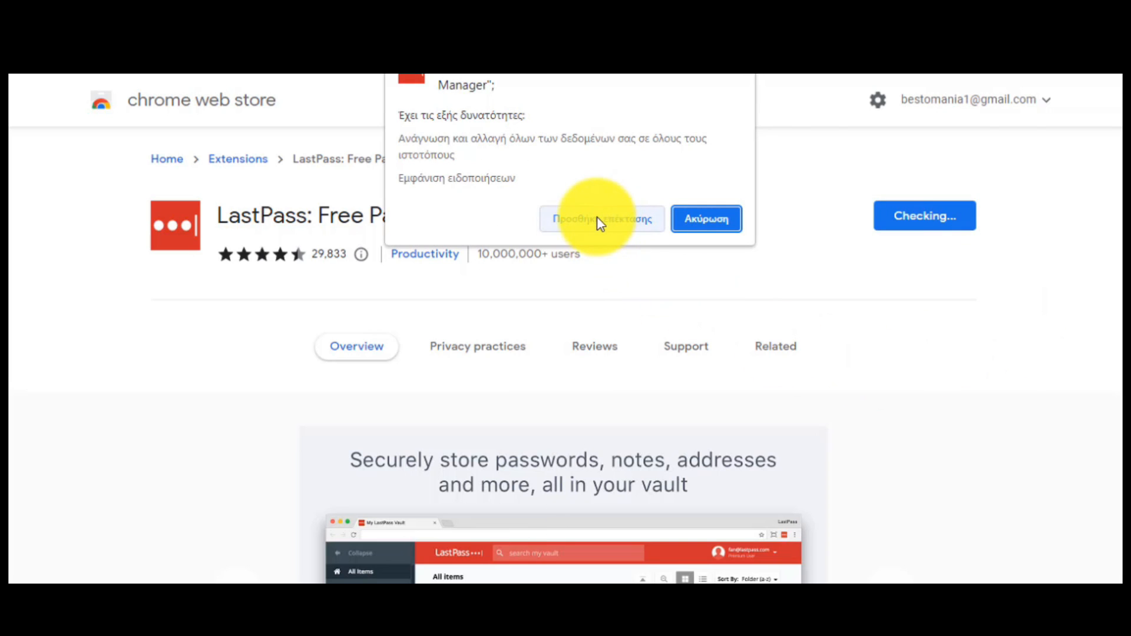
{"action": "left_click", "coordinate": [601, 219]}
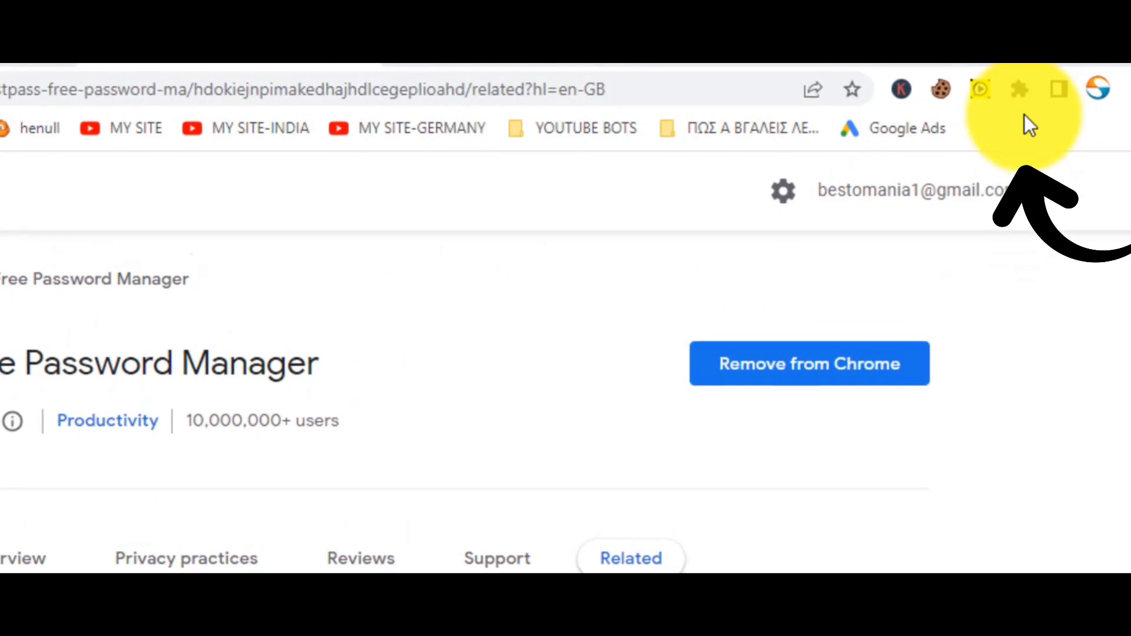
{"action": "left_click", "coordinate": [1019, 88]}
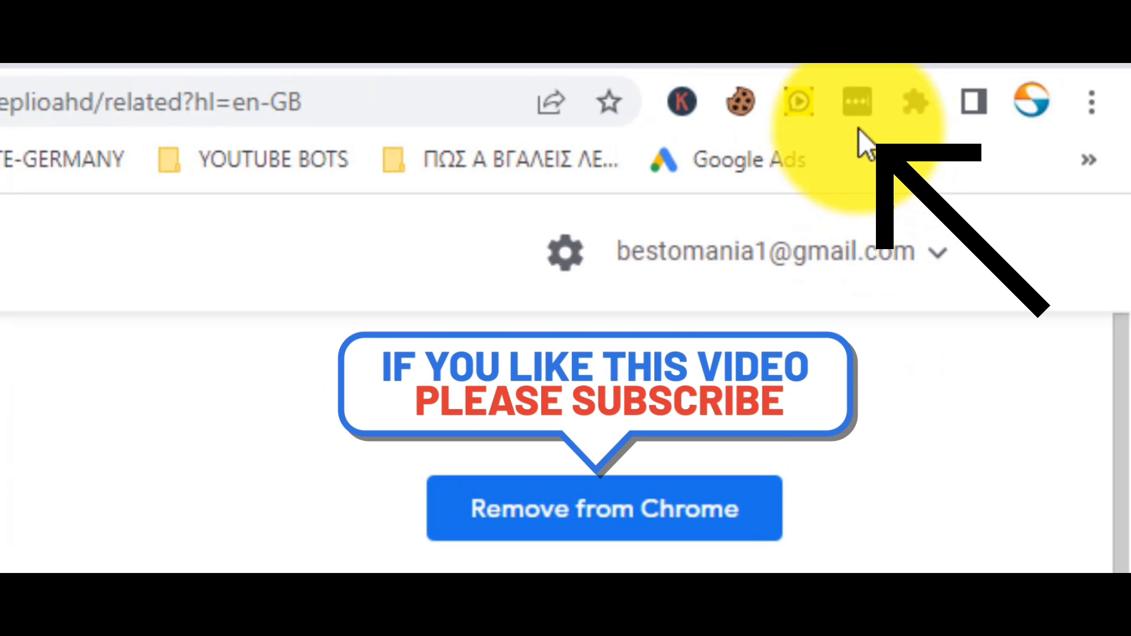
{"action": "left_click", "coordinate": [857, 101]}
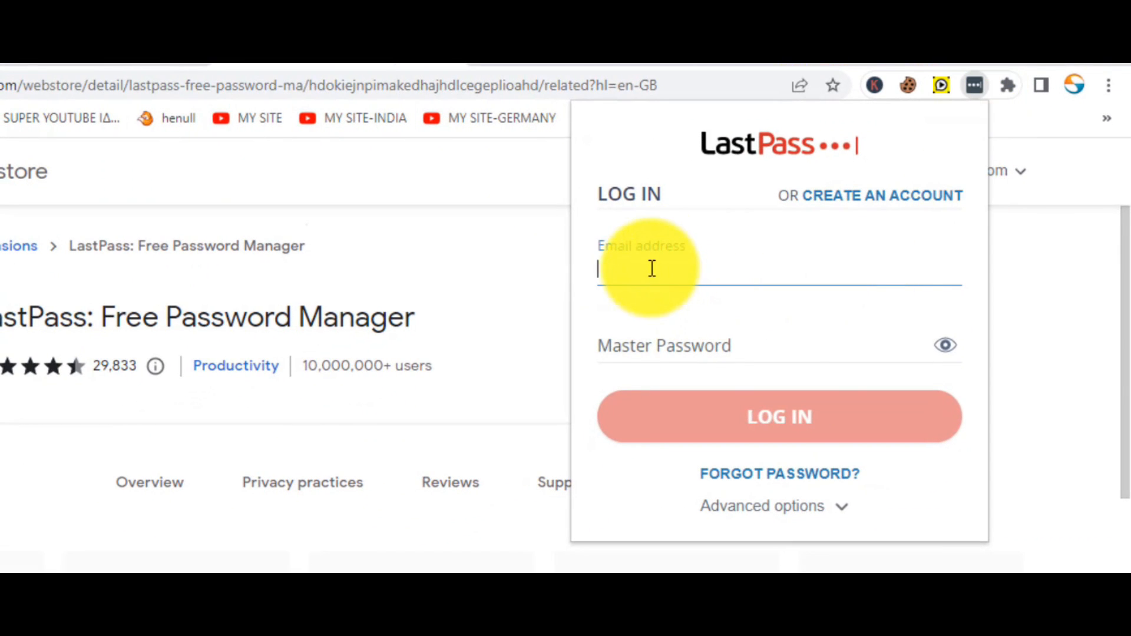
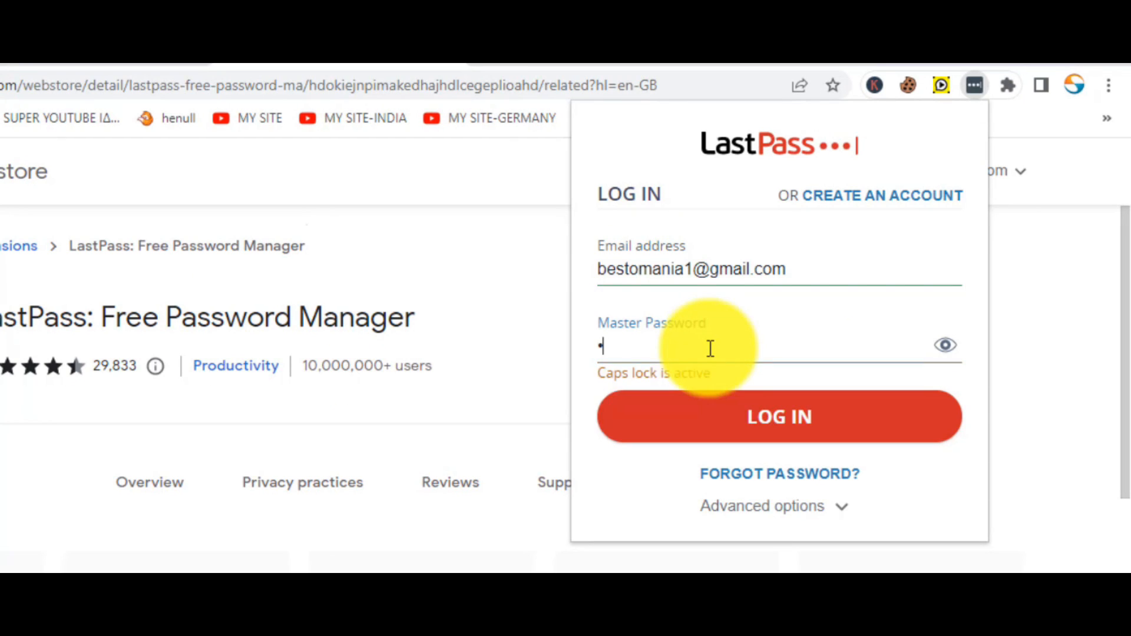
{"action": "type", "text": "••••"}
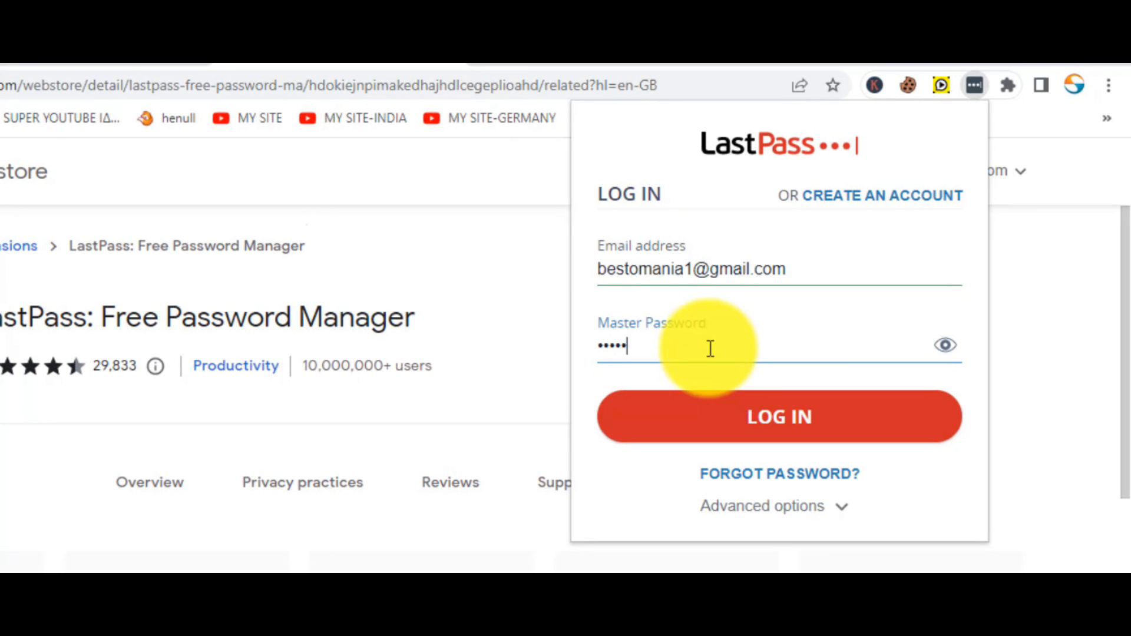
{"action": "type", "text": "***"}
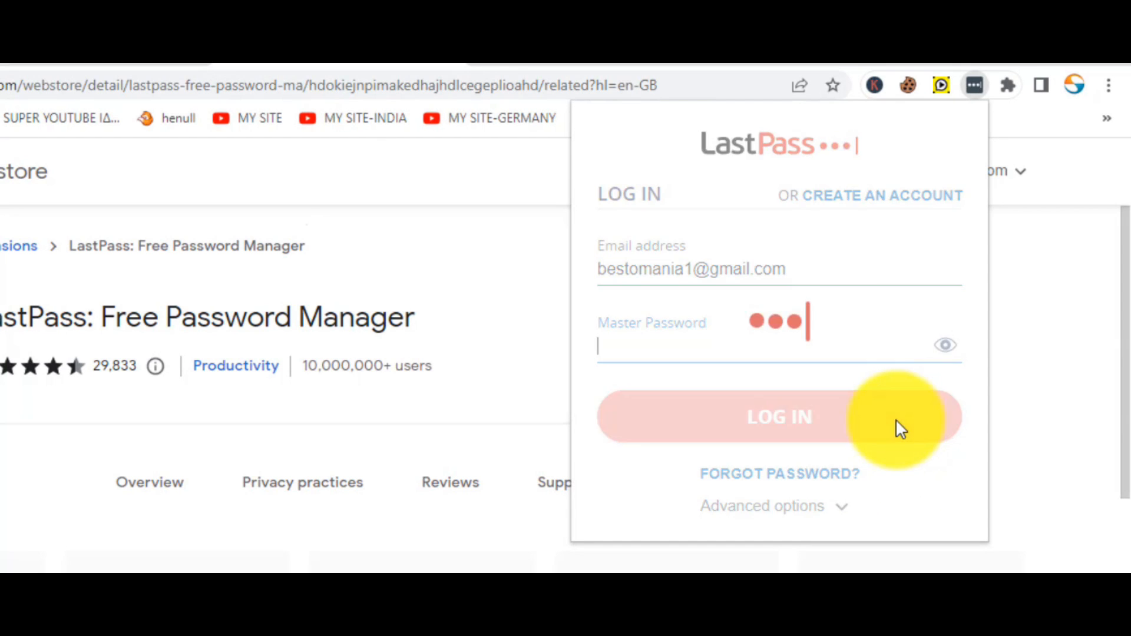
{"action": "left_click", "coordinate": [778, 417]}
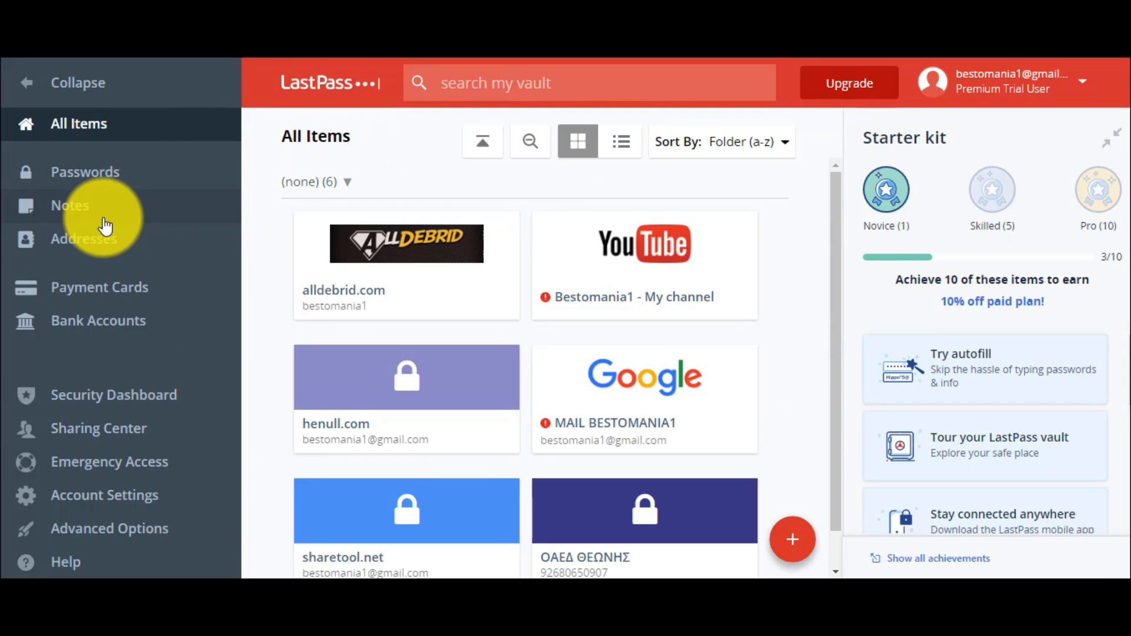
{"action": "mouse_move", "coordinate": [172, 456]}
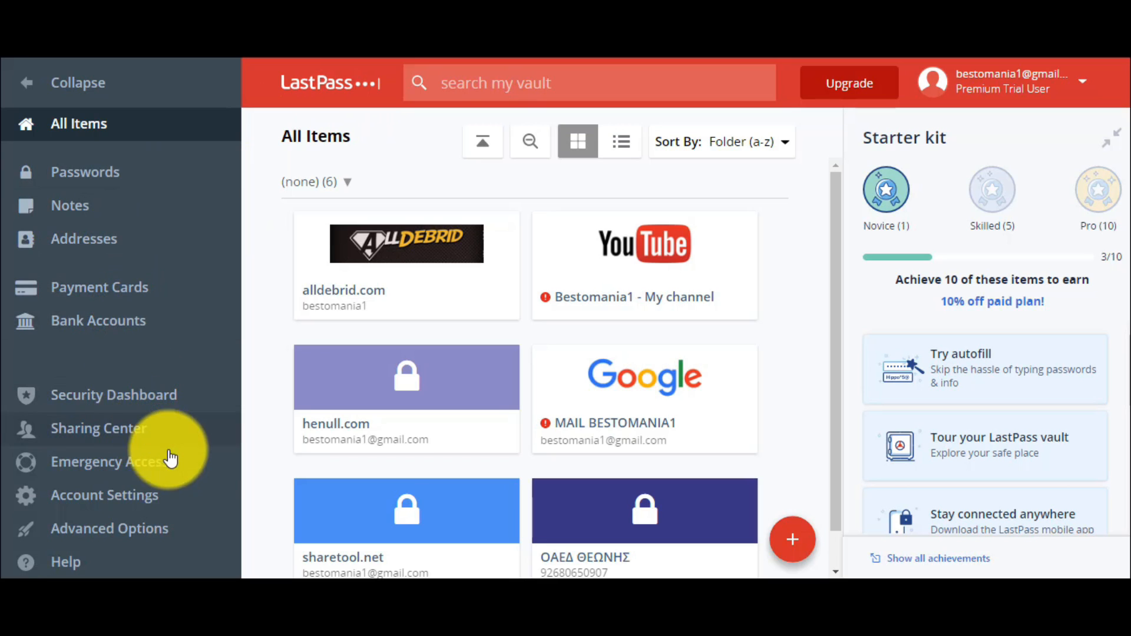
{"action": "mouse_move", "coordinate": [816, 273]}
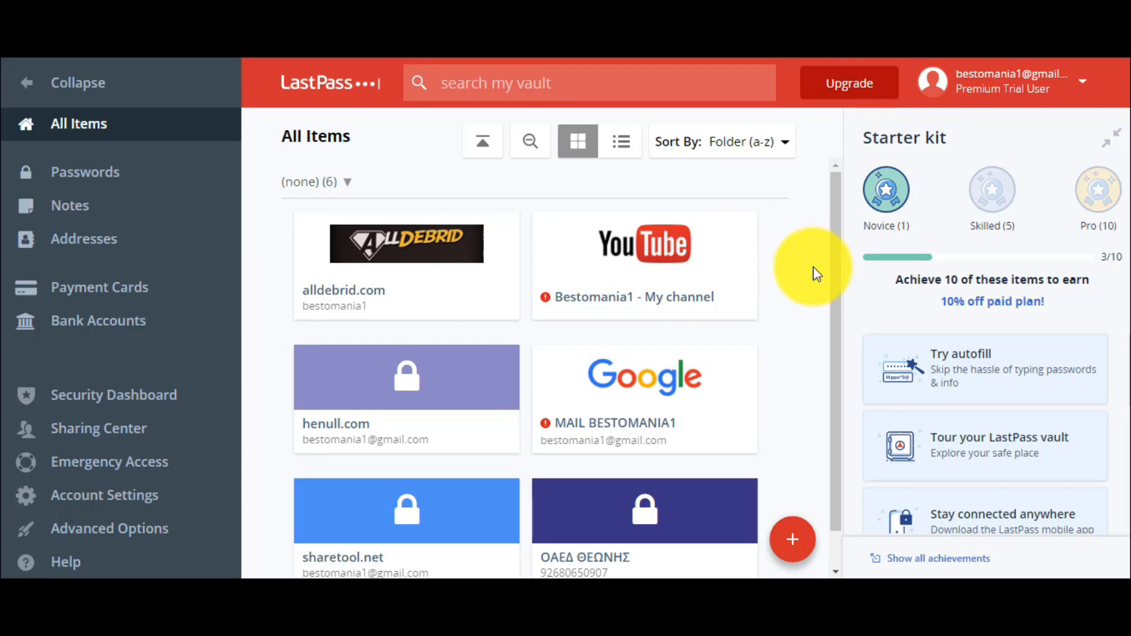
{"action": "scroll", "scroll_direction": "down", "scroll_amount": 3}
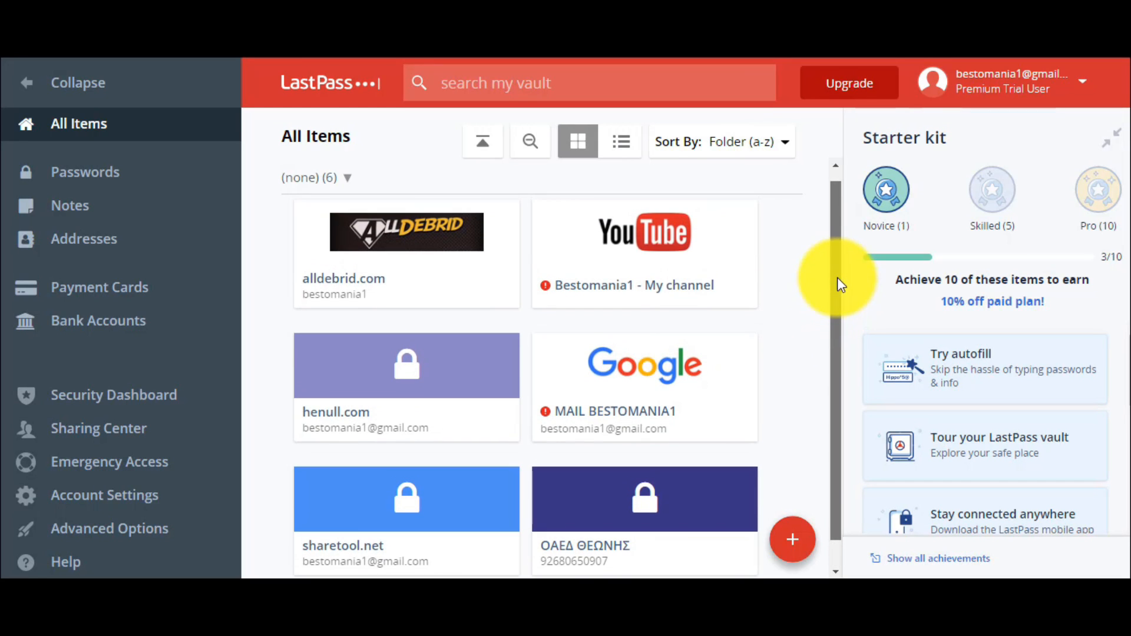
{"action": "mouse_move", "coordinate": [406, 498]}
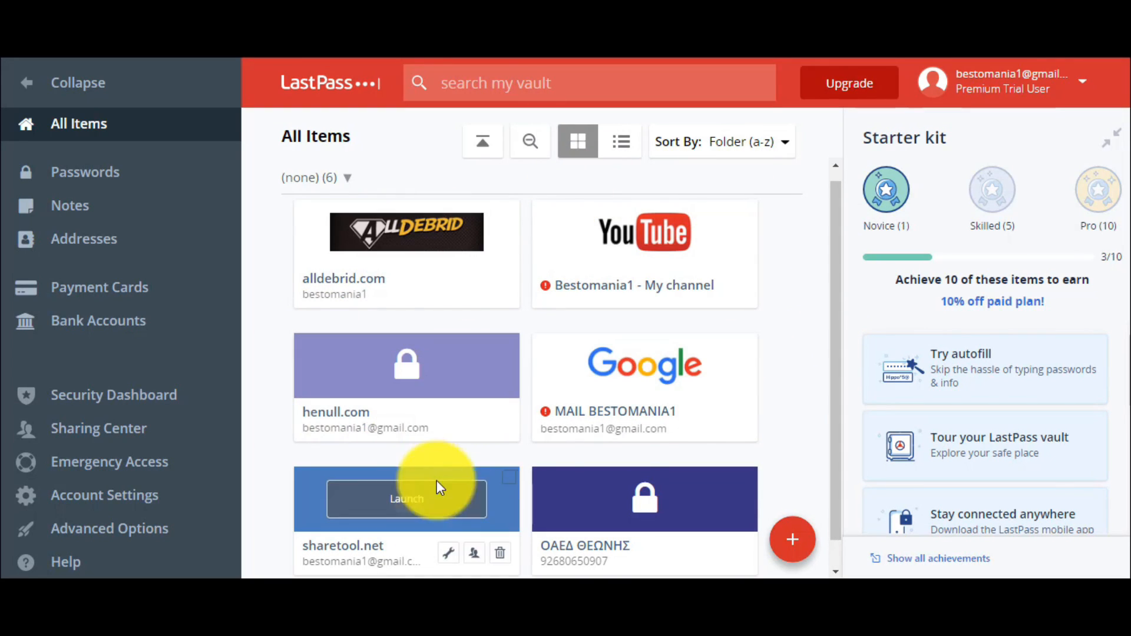
{"action": "mouse_move", "coordinate": [793, 280]}
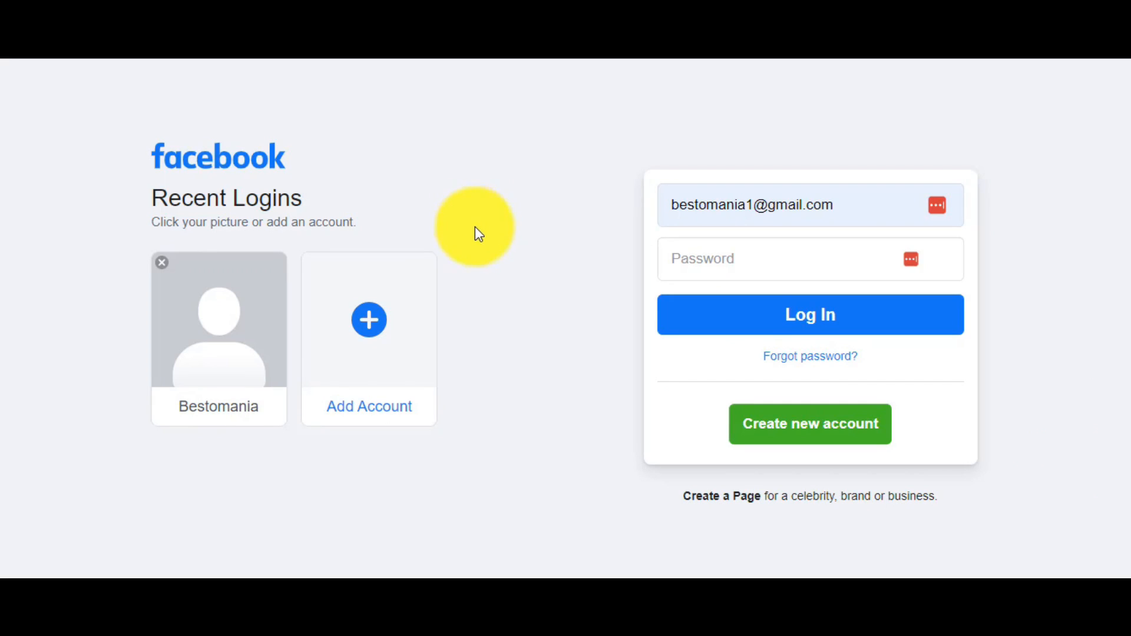
{"action": "mouse_move", "coordinate": [176, 101]}
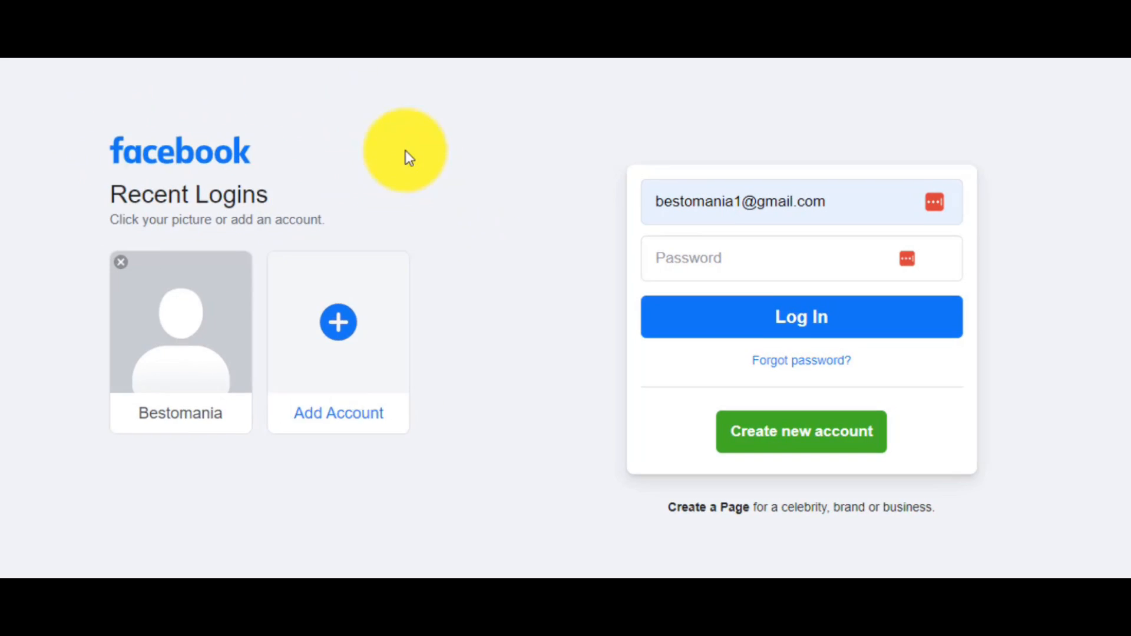
Step: Log in to Facebook with the autofilled password and save the facebook.com login to LastPass
{"action": "left_click", "coordinate": [739, 202]}
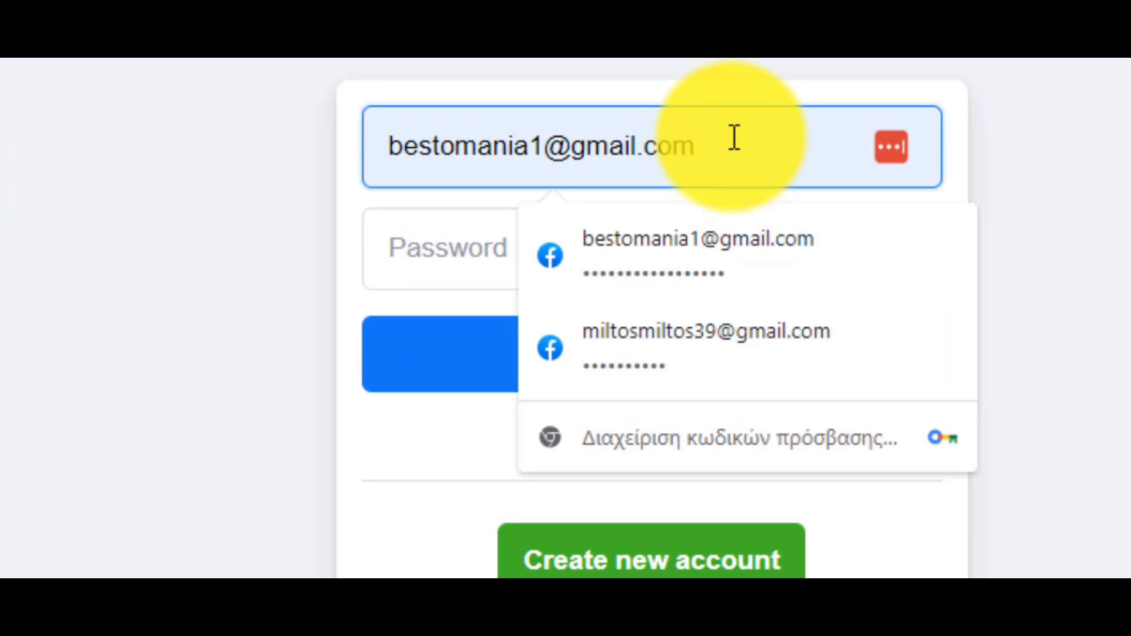
{"action": "left_click", "coordinate": [469, 248]}
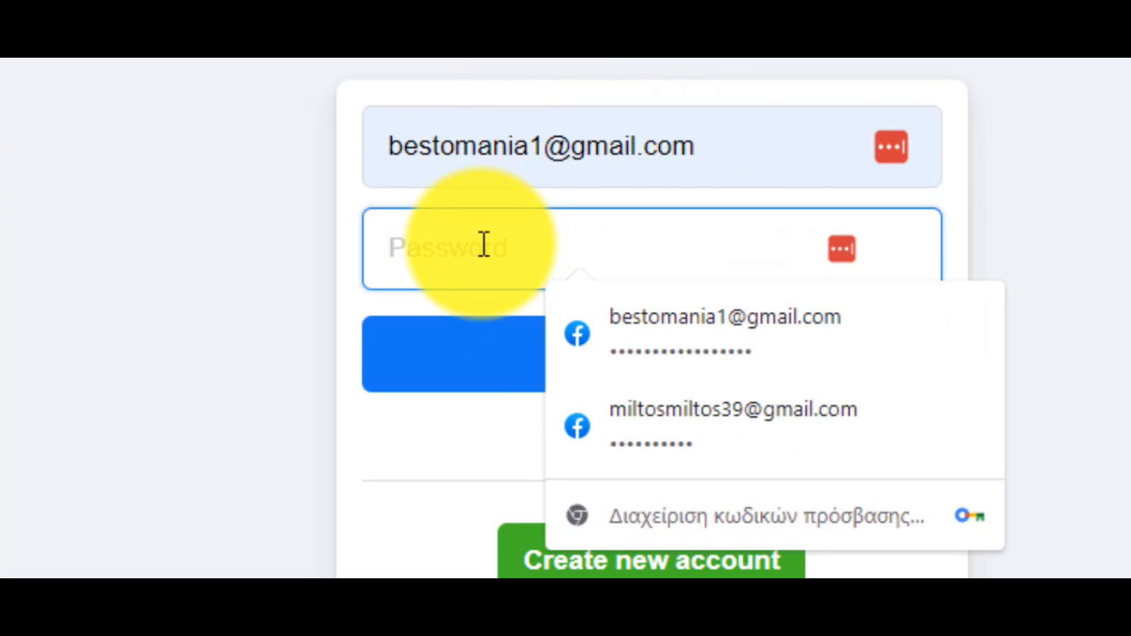
{"action": "left_click", "coordinate": [725, 316]}
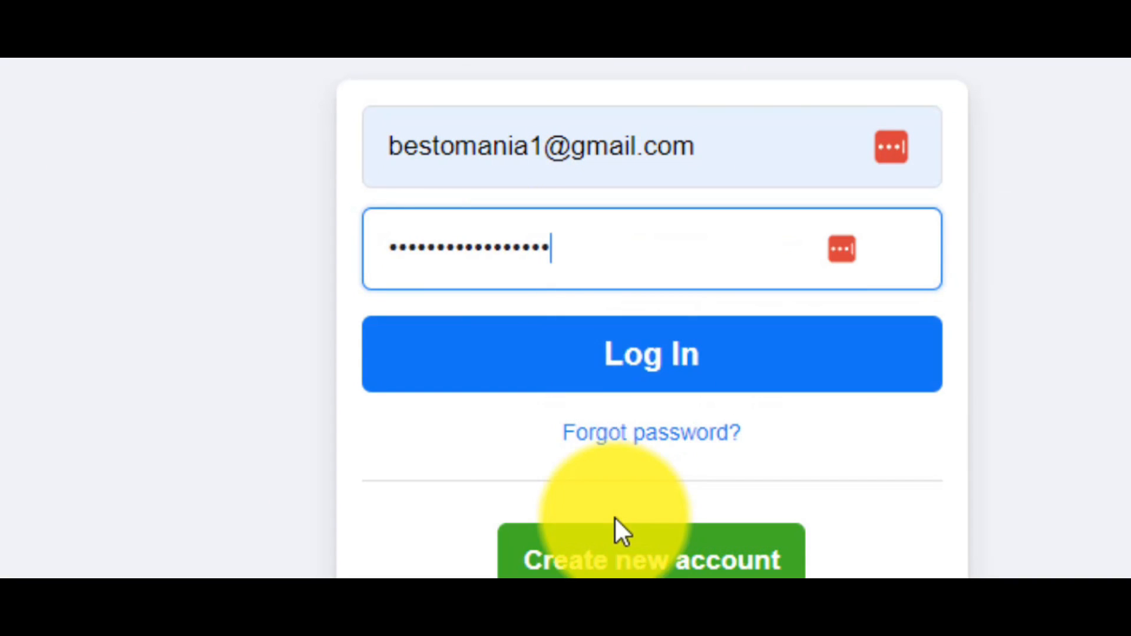
{"action": "left_click", "coordinate": [650, 353]}
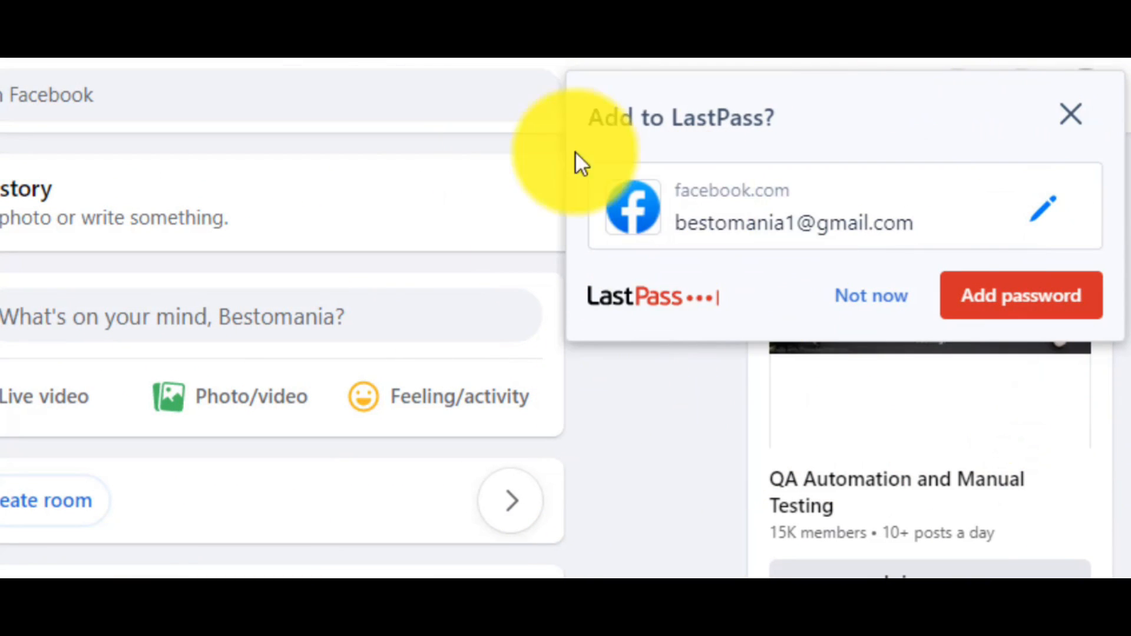
{"action": "mouse_move", "coordinate": [628, 151]}
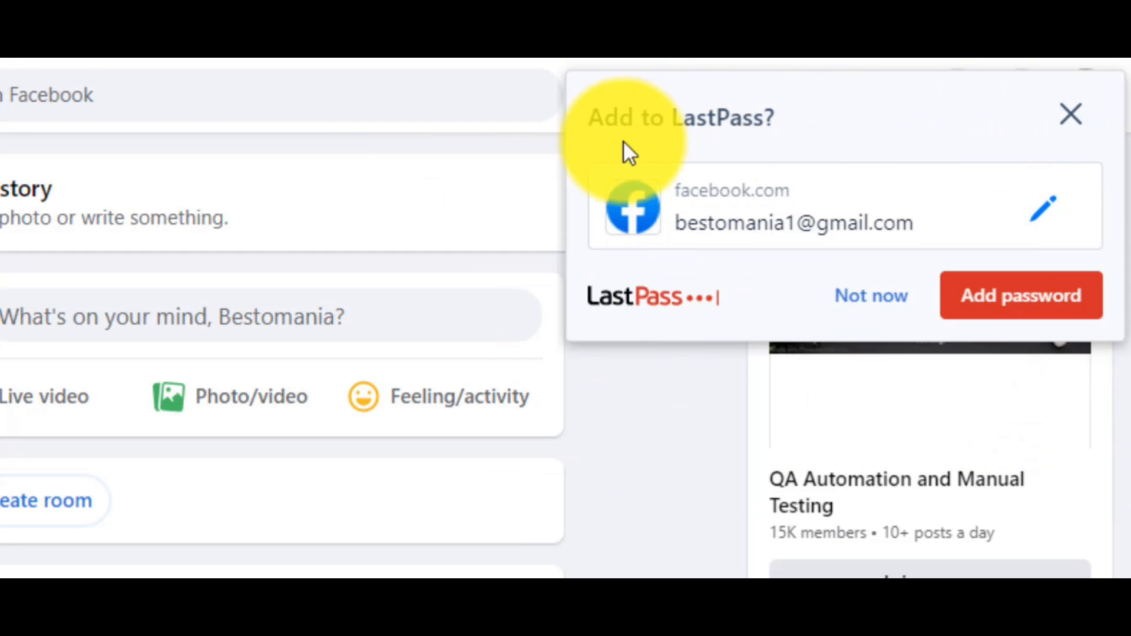
{"action": "mouse_move", "coordinate": [646, 317]}
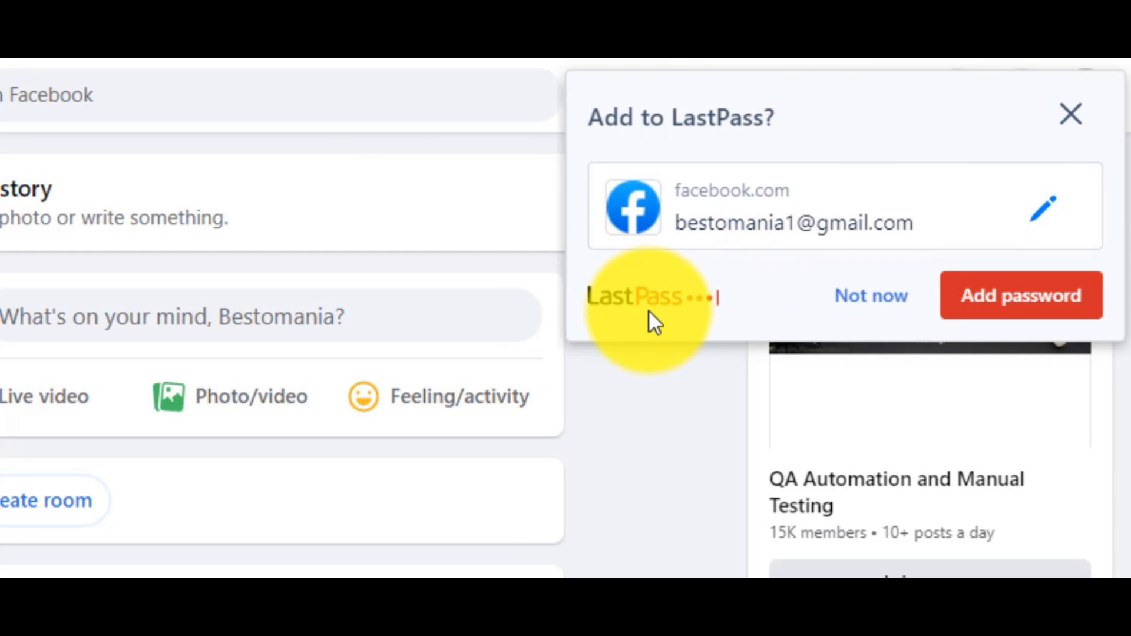
{"action": "mouse_move", "coordinate": [837, 382]}
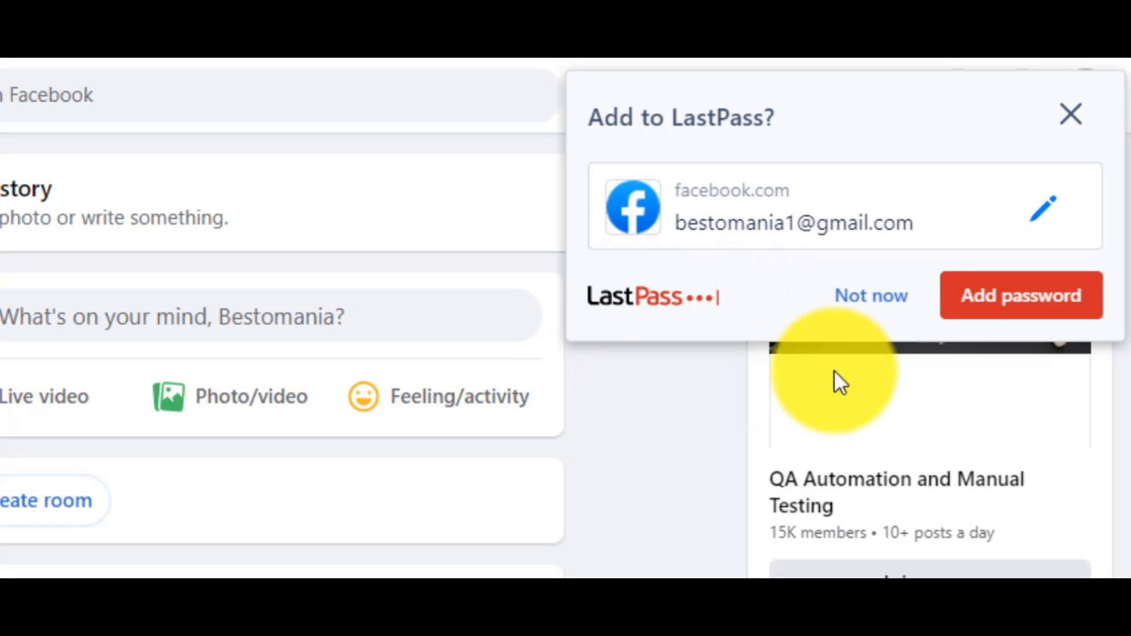
{"action": "mouse_move", "coordinate": [1035, 390]}
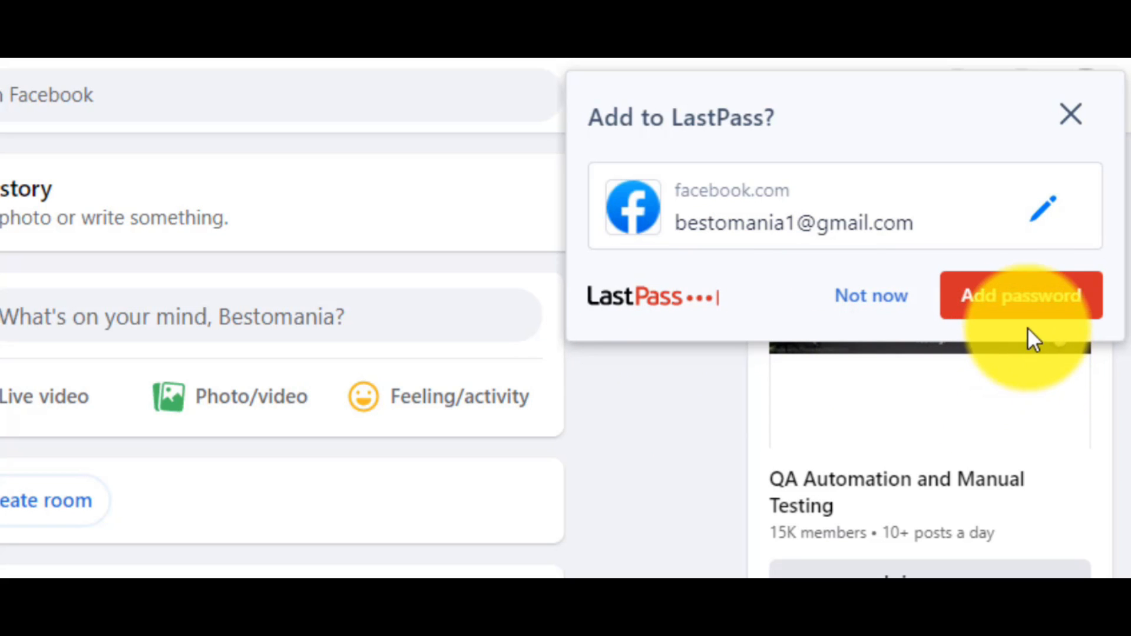
{"action": "left_click", "coordinate": [1021, 295]}
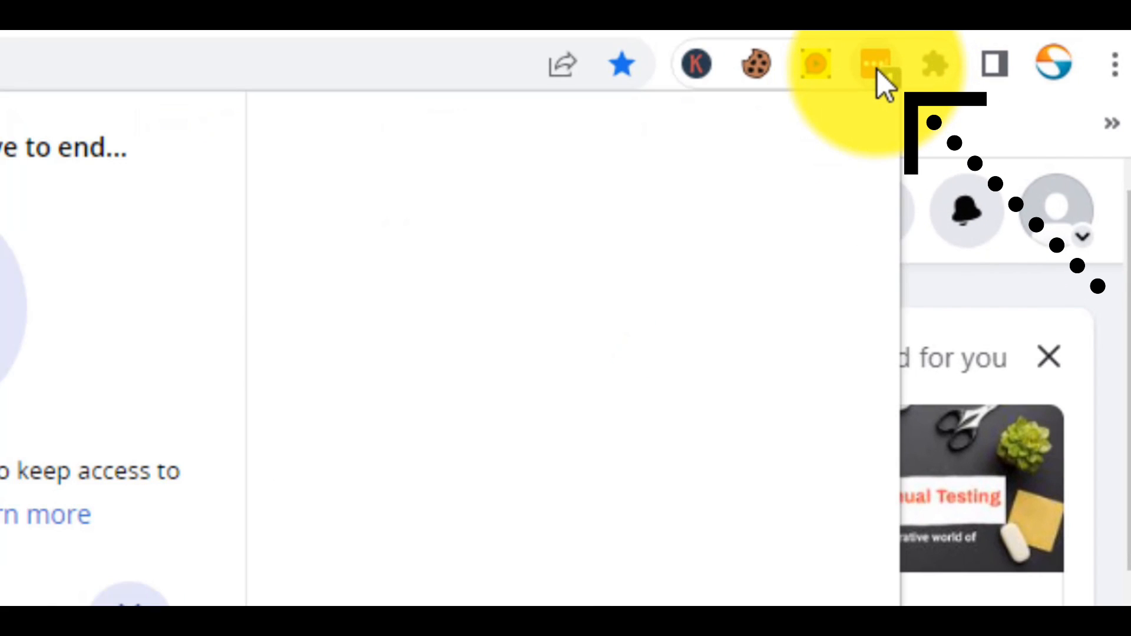
Step: Open the vault, find the saved facebook.com login and launch it
{"action": "left_click", "coordinate": [907, 63]}
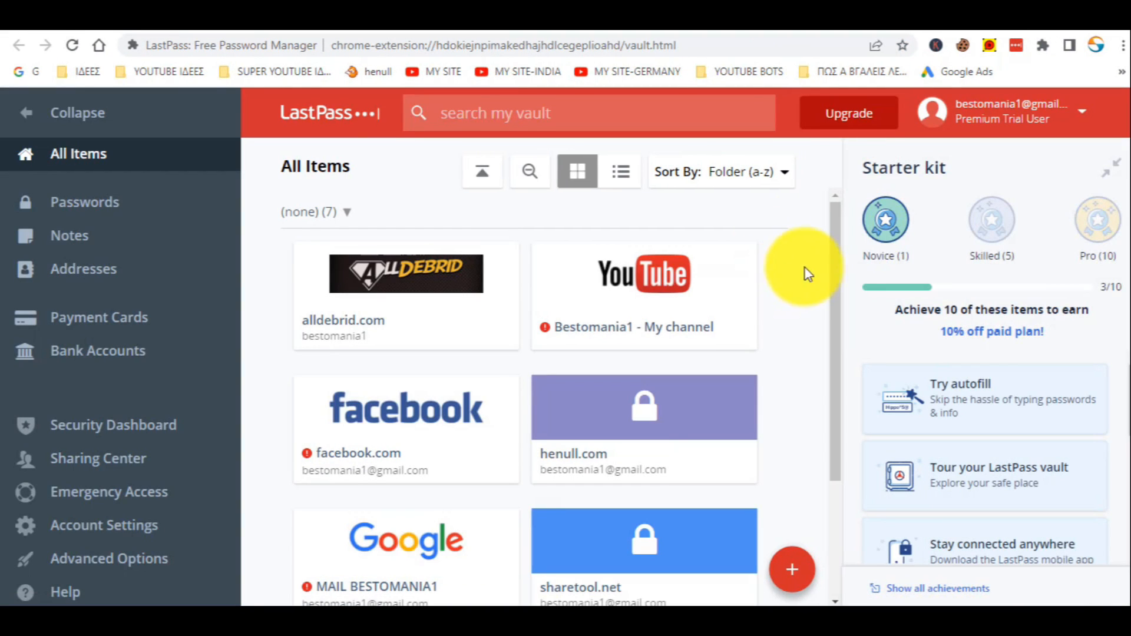
{"action": "scroll", "scroll_direction": "down", "scroll_amount": 3}
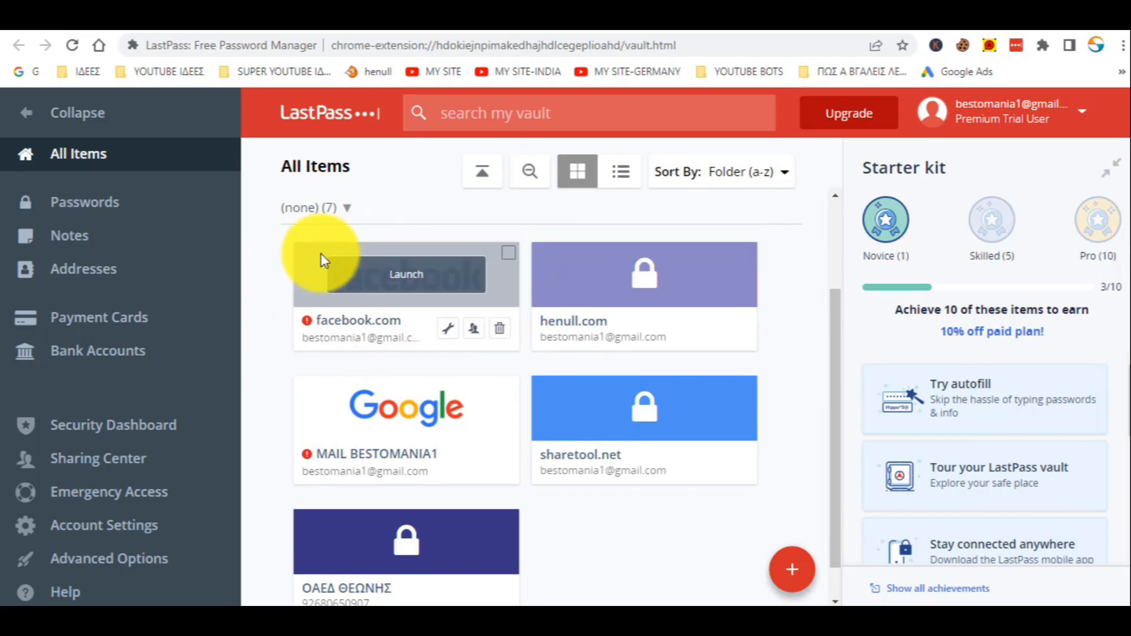
{"action": "mouse_move", "coordinate": [406, 277]}
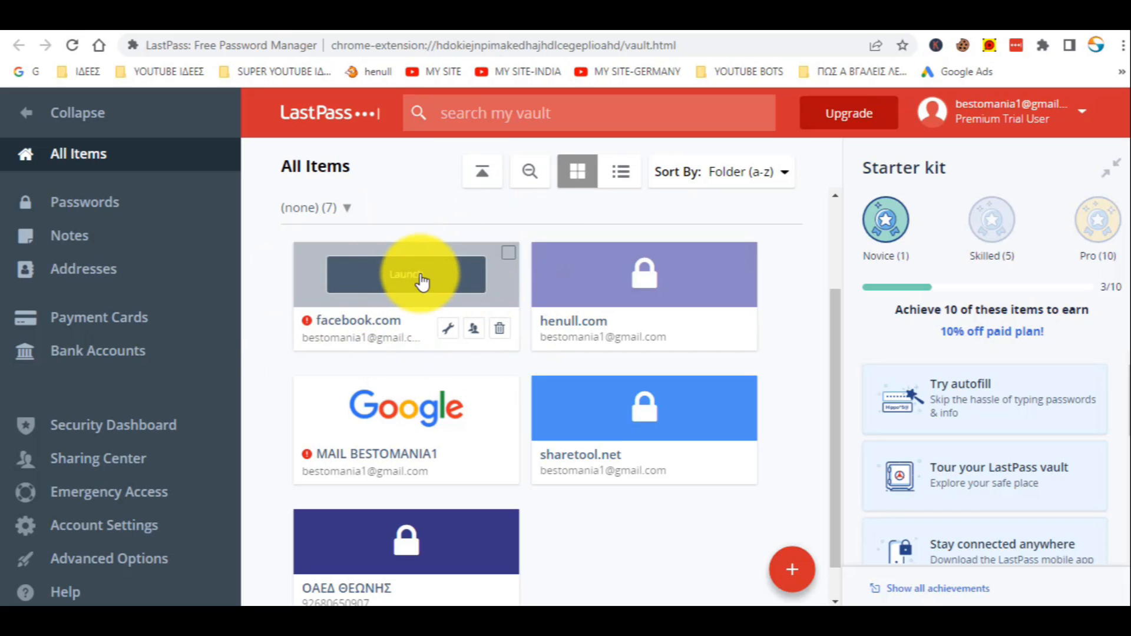
{"action": "left_click", "coordinate": [405, 275]}
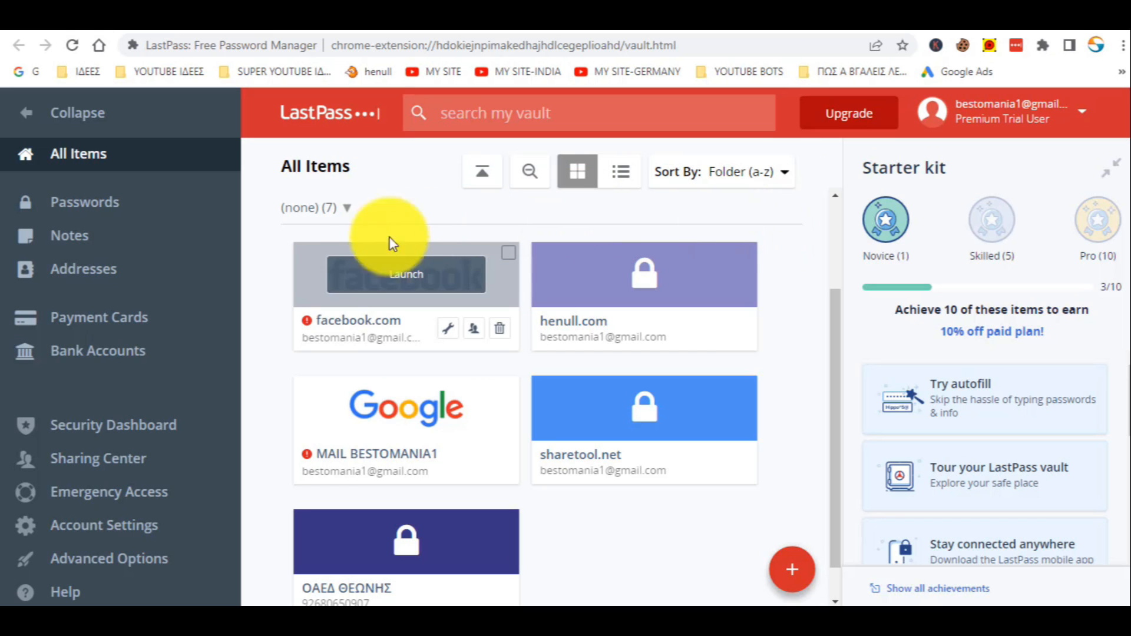
{"action": "scroll", "scroll_direction": "down", "scroll_amount": 3}
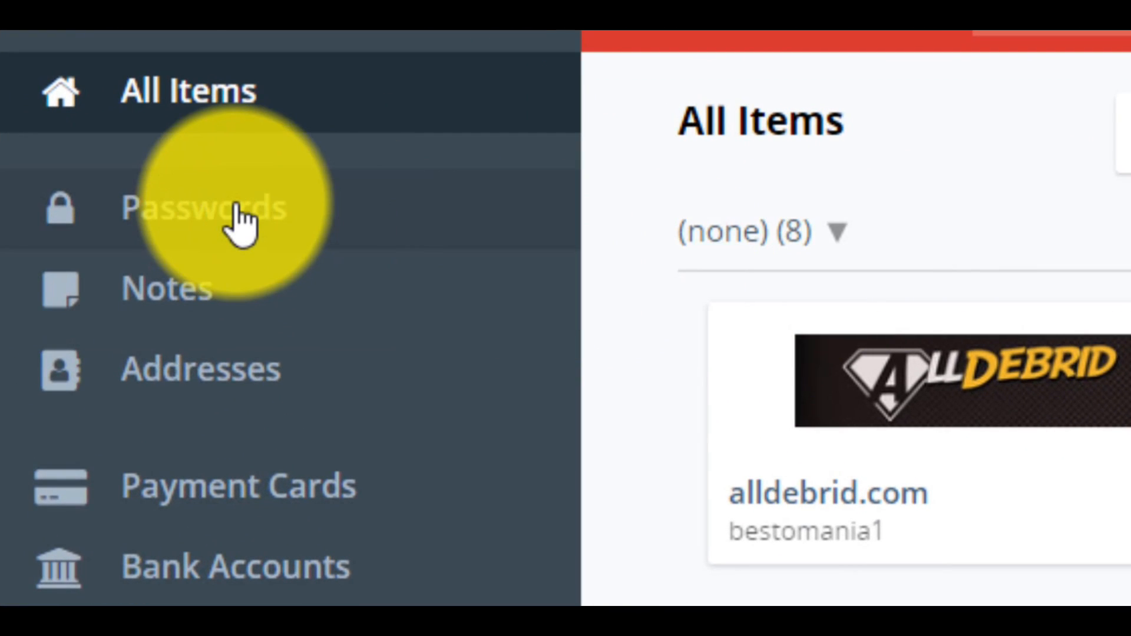
Step: Show the Passwords category and walk through an empty new site login form's Name, Folder and Username fields
{"action": "left_click", "coordinate": [187, 209]}
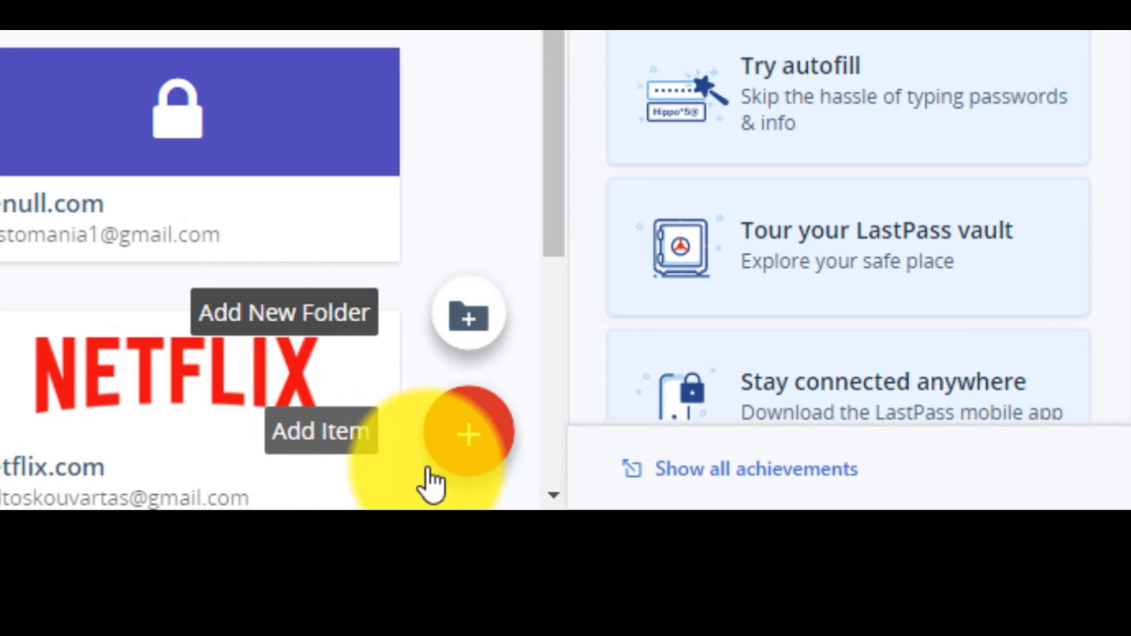
{"action": "left_click", "coordinate": [469, 434]}
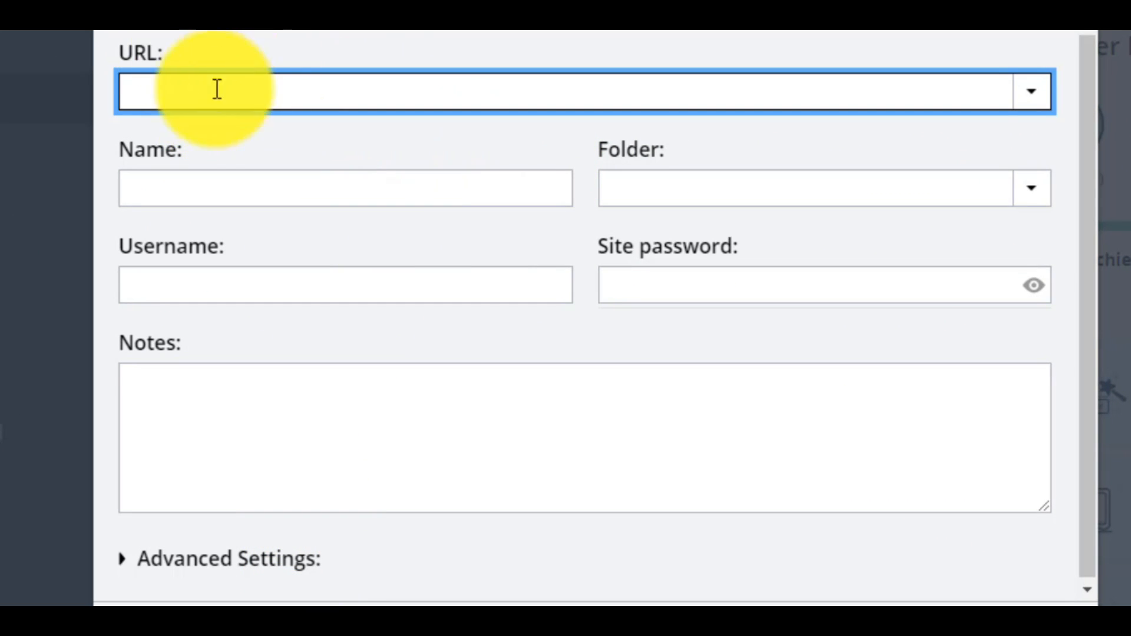
{"action": "mouse_move", "coordinate": [223, 189]}
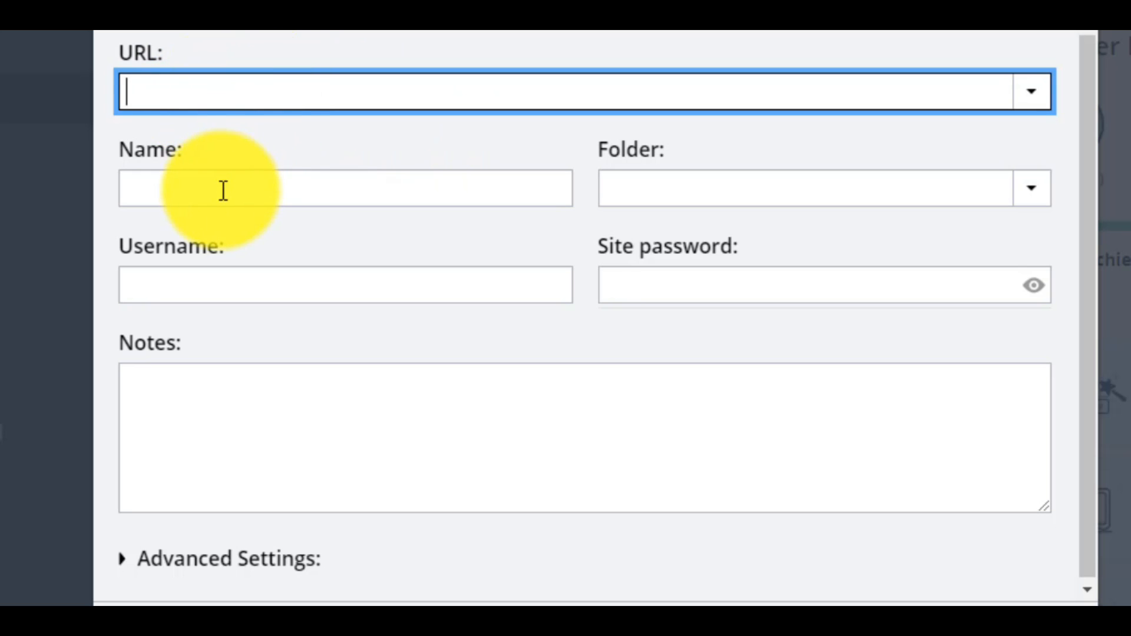
{"action": "left_click", "coordinate": [345, 187]}
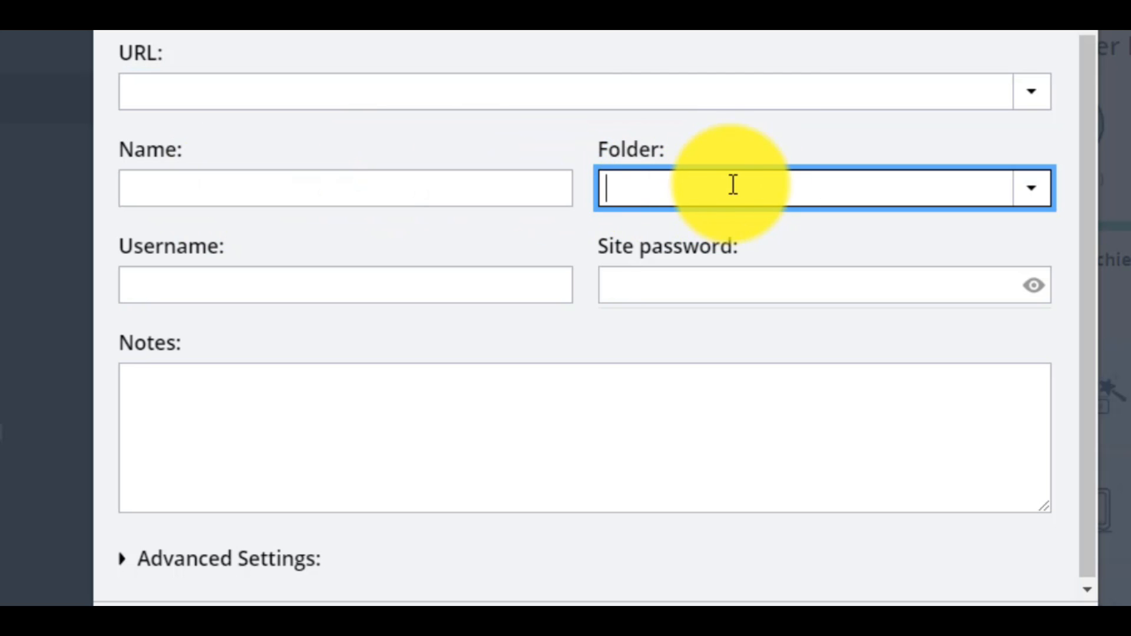
{"action": "left_click", "coordinate": [345, 285]}
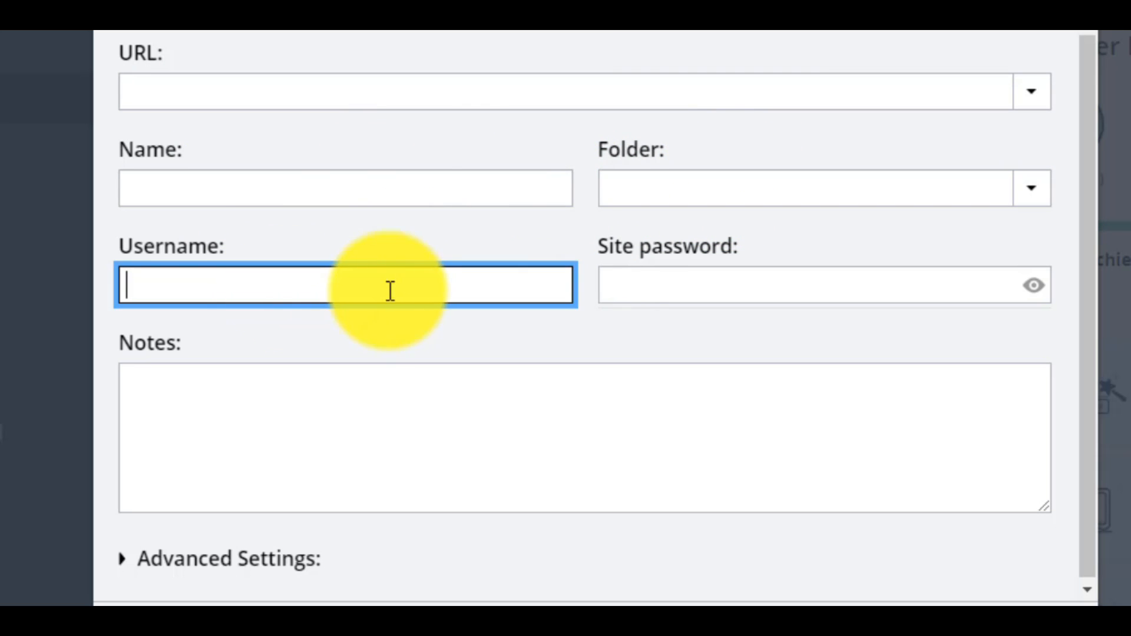
{"action": "left_click", "coordinate": [823, 284]}
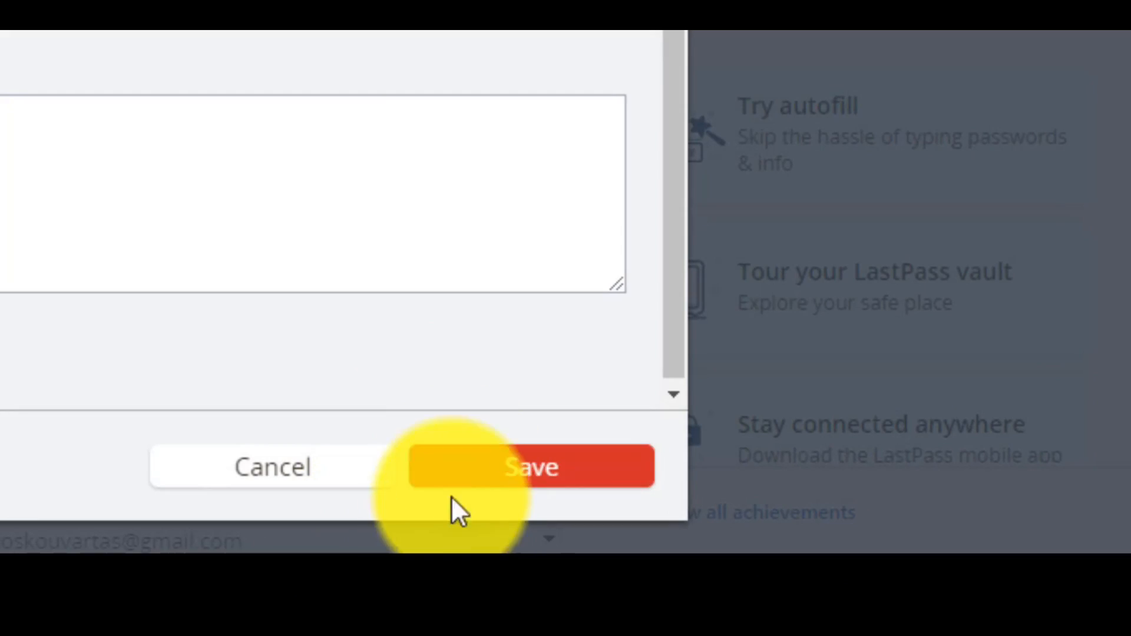
{"action": "left_click", "coordinate": [531, 467]}
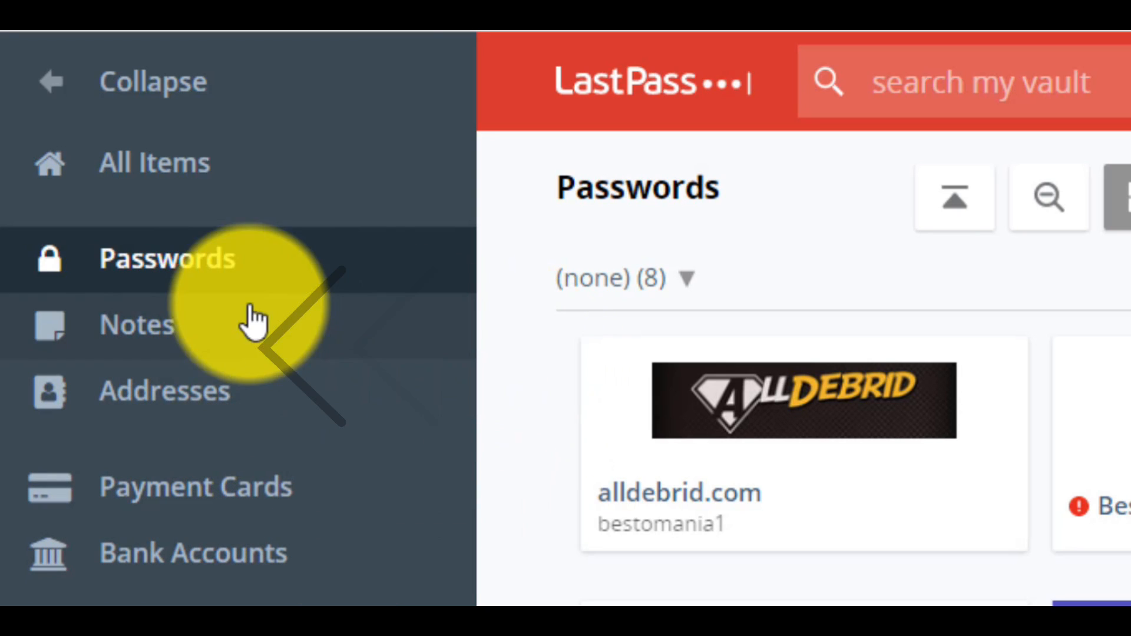
Step: Show Notes and start a secure note named 'Hi-tech home security system'
{"action": "left_click", "coordinate": [135, 325]}
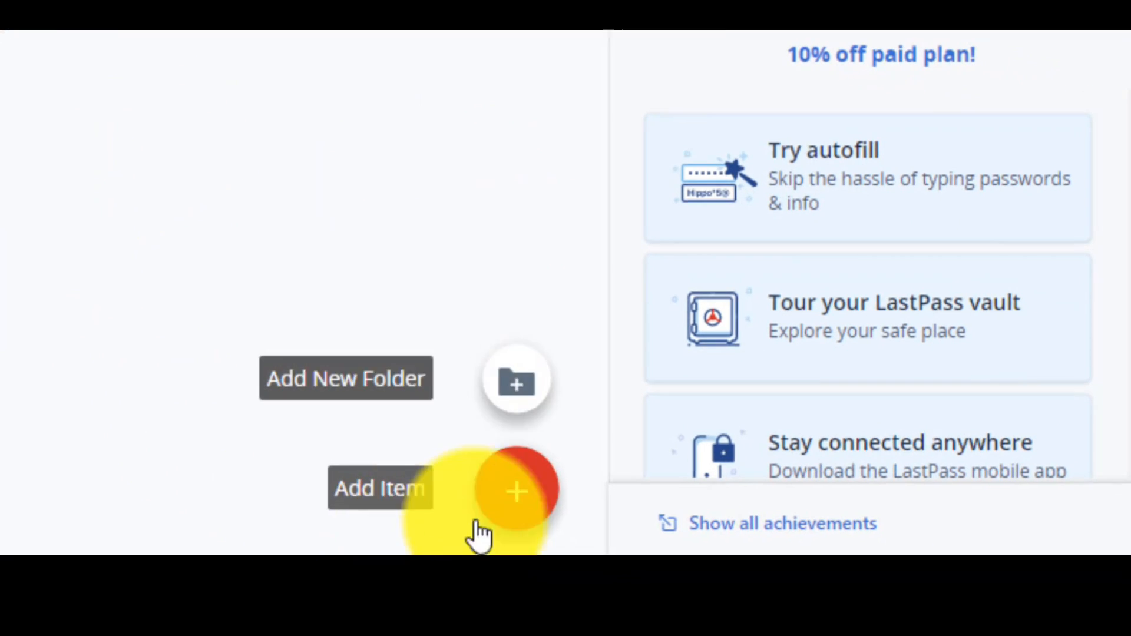
{"action": "left_click", "coordinate": [517, 492]}
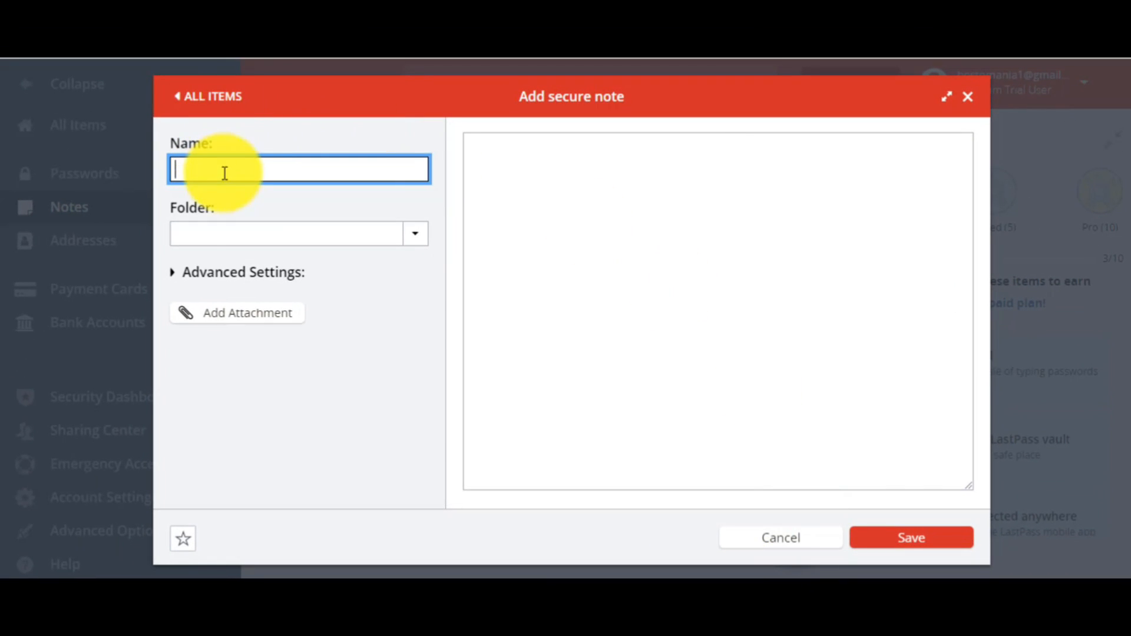
{"action": "type", "text": "Hi-tech home security system"}
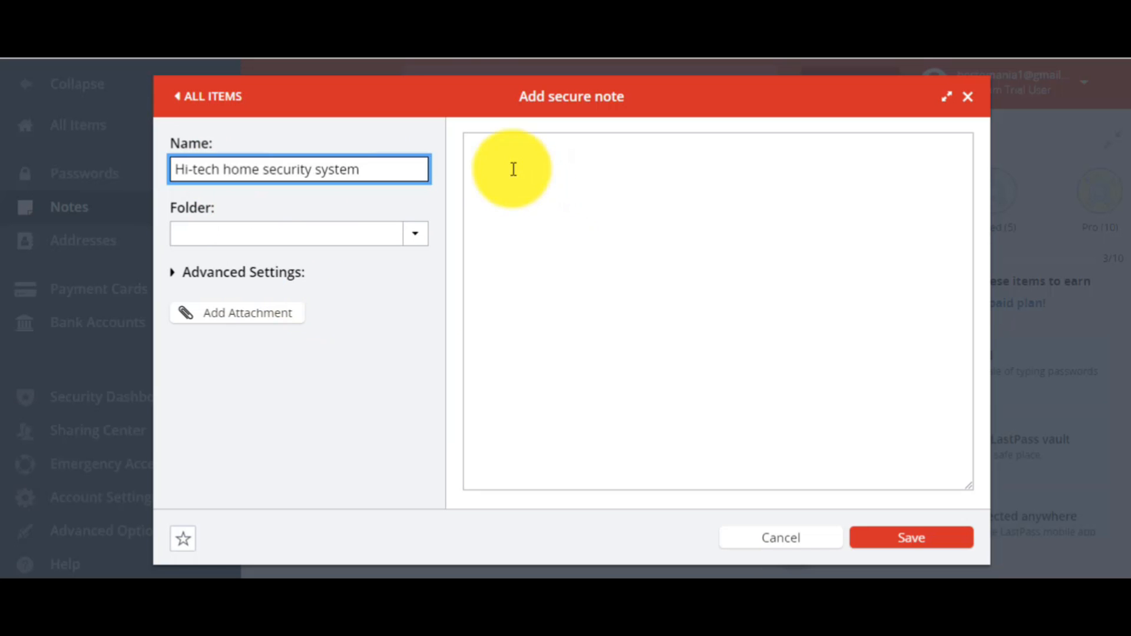
{"action": "type", "text": "Wr"}
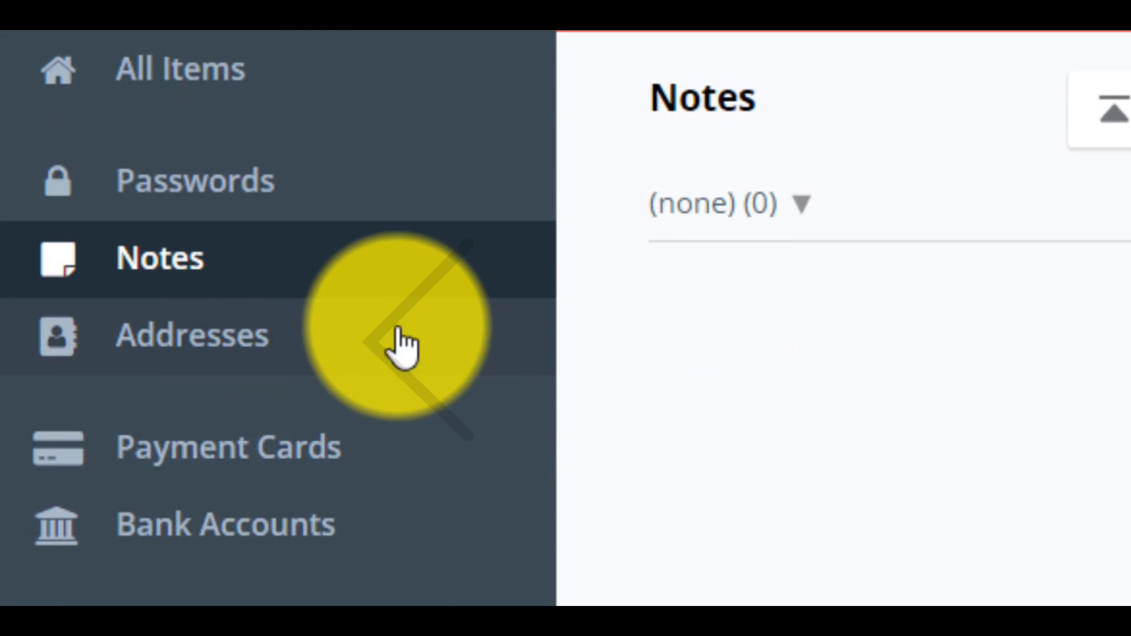
Step: Show the Addresses category and preview the empty Add address form
{"action": "left_click", "coordinate": [191, 334]}
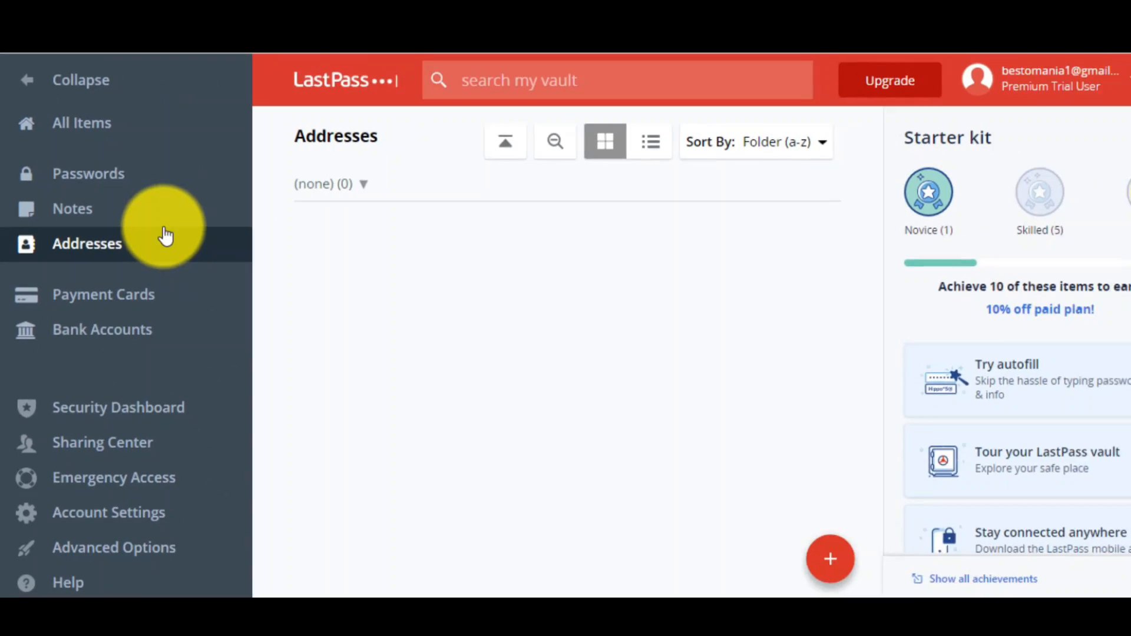
{"action": "left_click", "coordinate": [829, 558]}
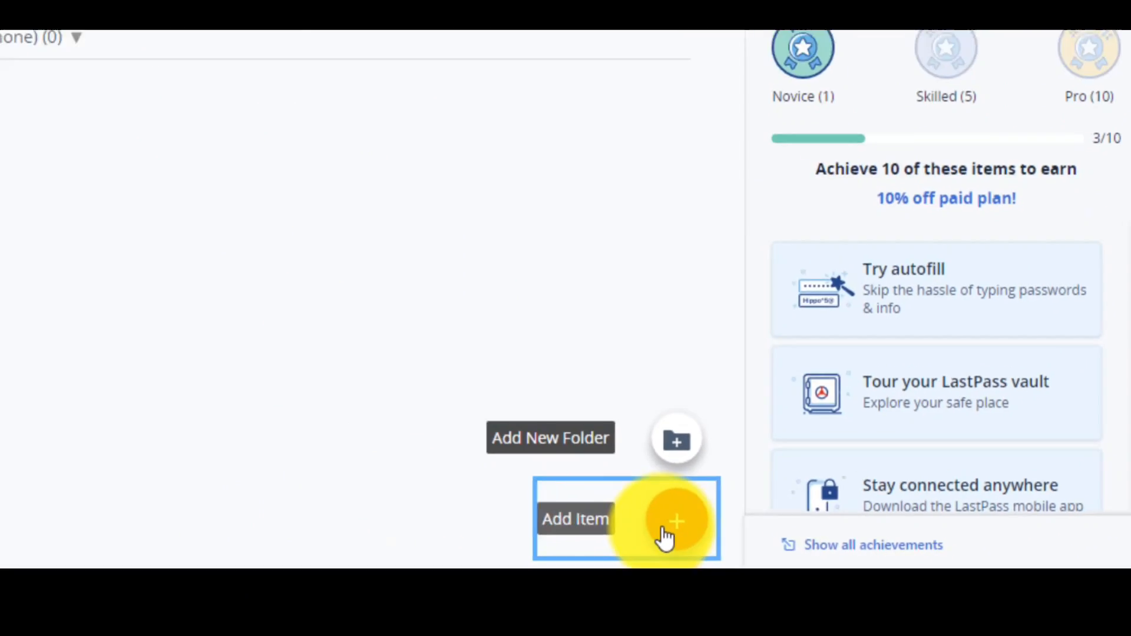
{"action": "left_click", "coordinate": [676, 521]}
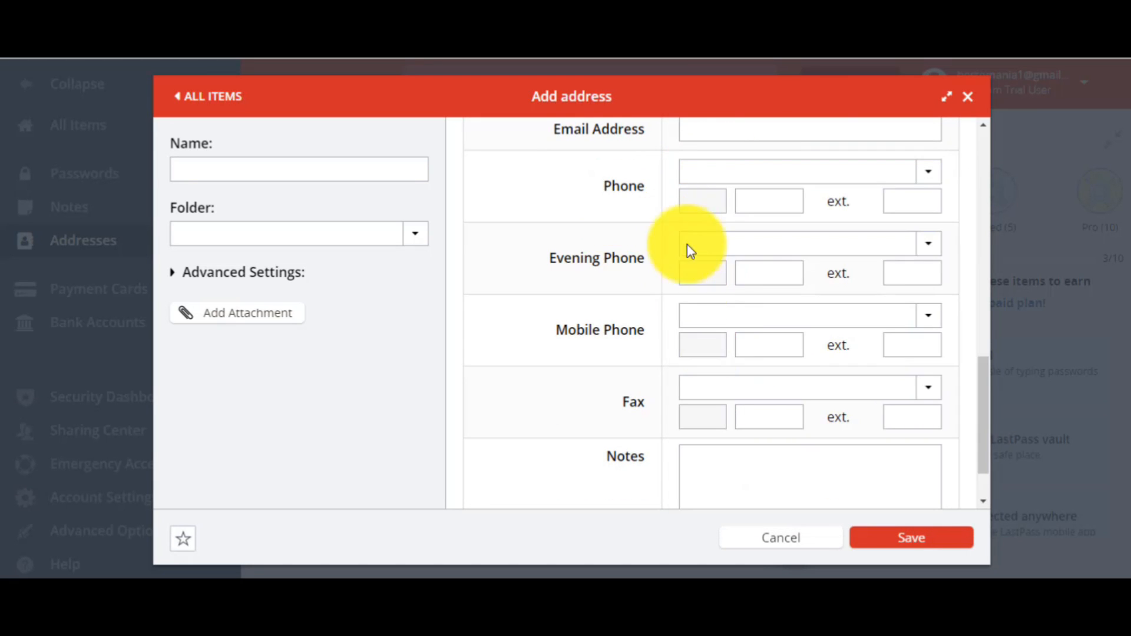
{"action": "scroll", "scroll_direction": "down", "scroll_amount": 3}
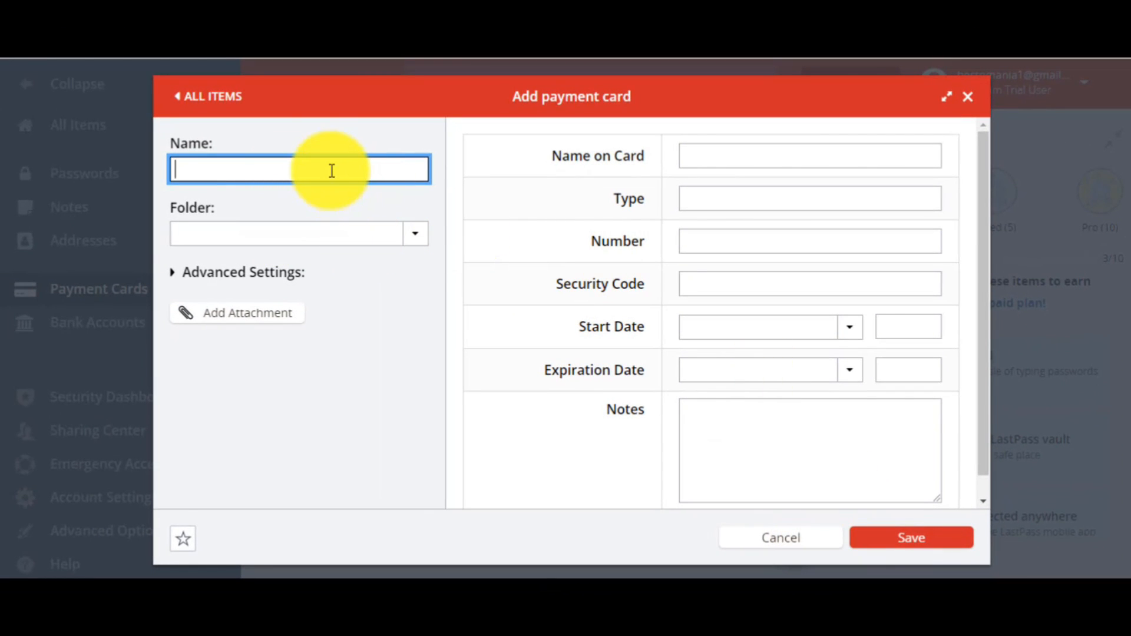
{"action": "mouse_move", "coordinate": [728, 156]}
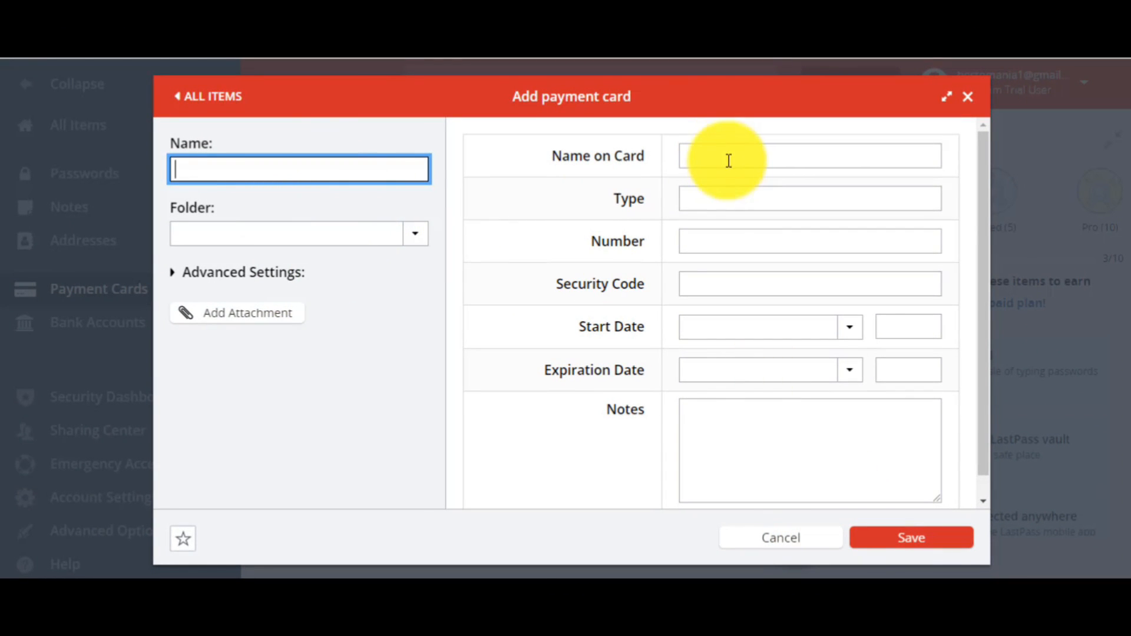
Step: Look over the blank payment card form's Name on Card and Type fields
{"action": "left_click", "coordinate": [809, 198]}
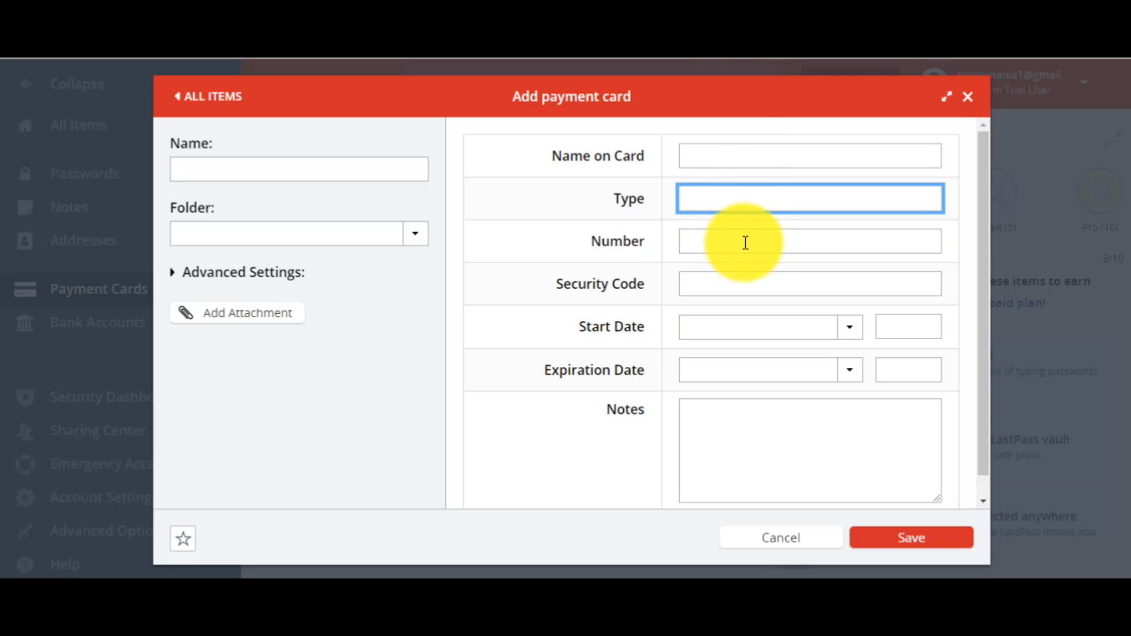
{"action": "left_click", "coordinate": [809, 283]}
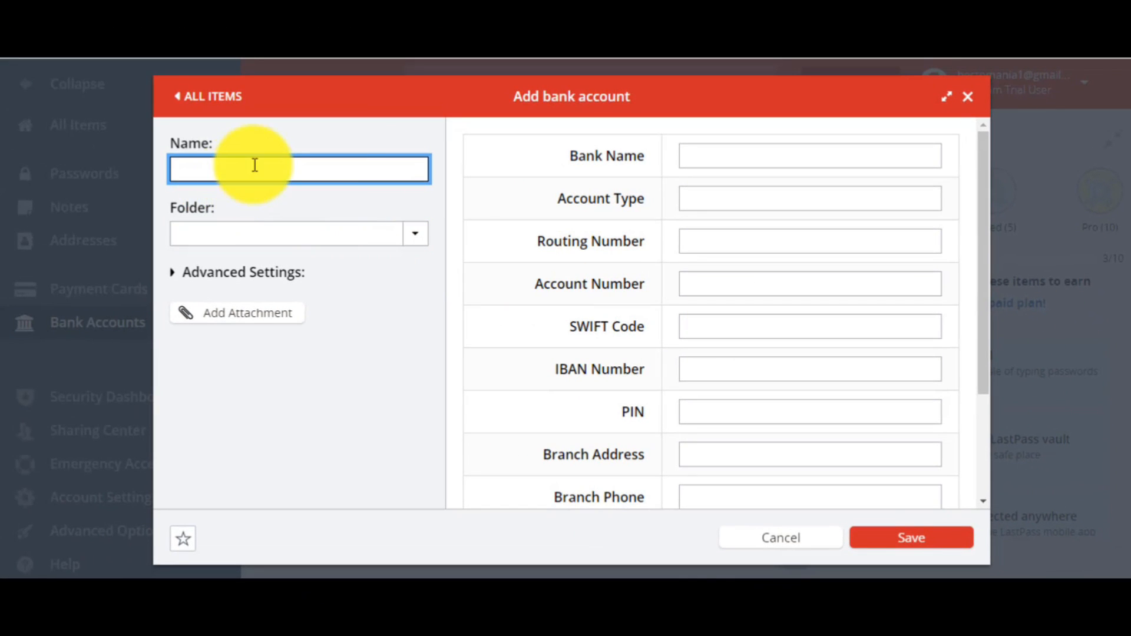
{"action": "mouse_move", "coordinate": [340, 288]}
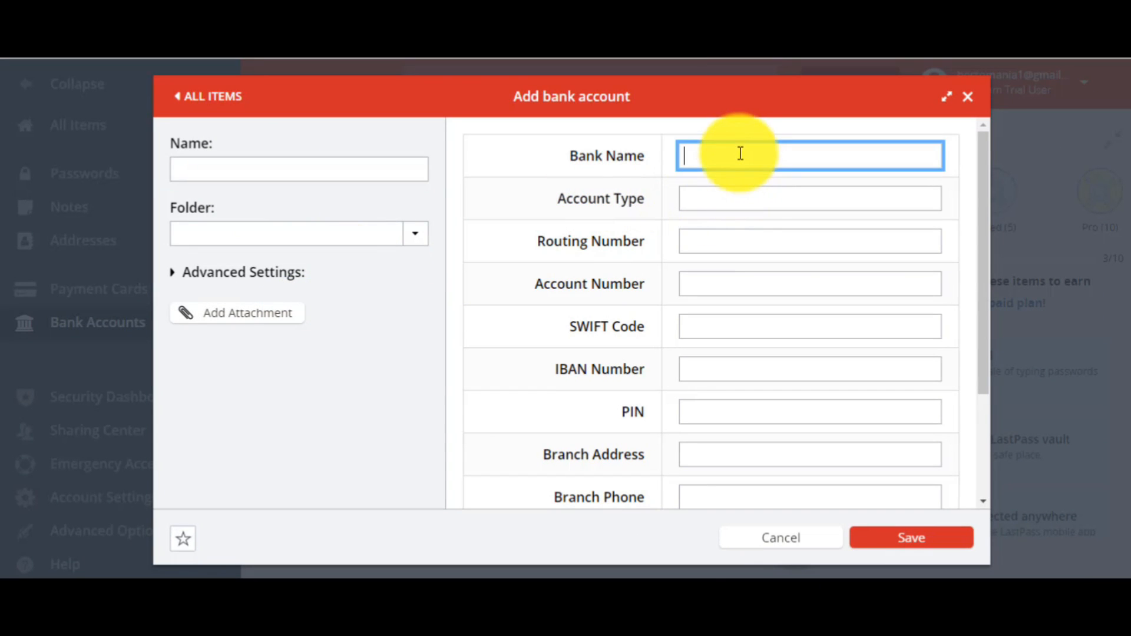
Step: Place the cursor in the Bank Name field of the Add bank account form
{"action": "left_click", "coordinate": [809, 241]}
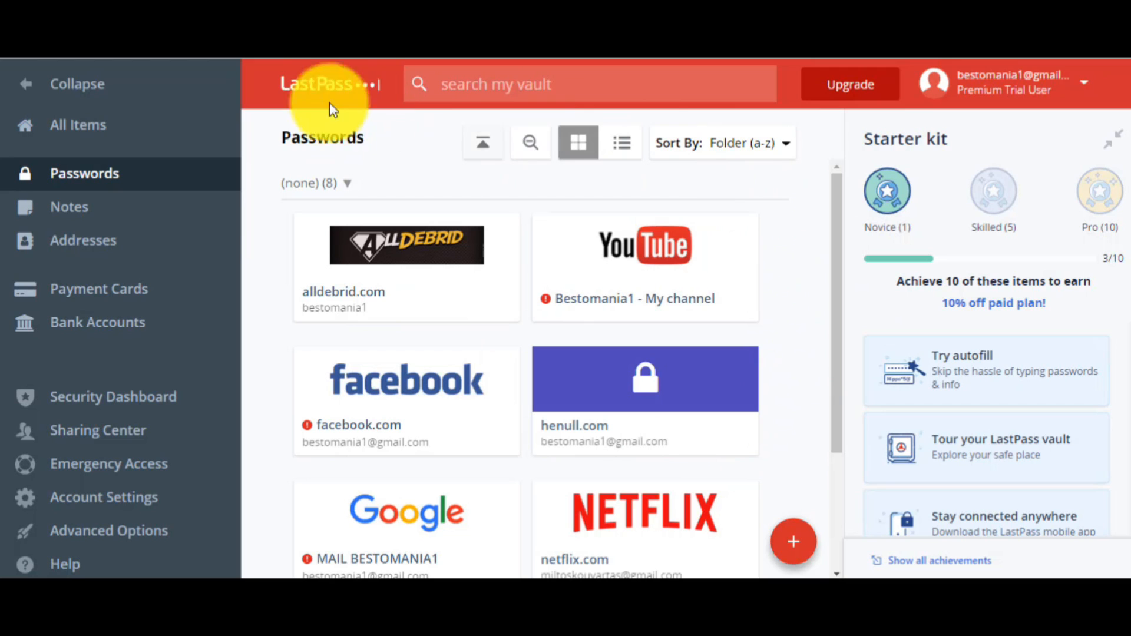
{"action": "mouse_move", "coordinate": [392, 129]}
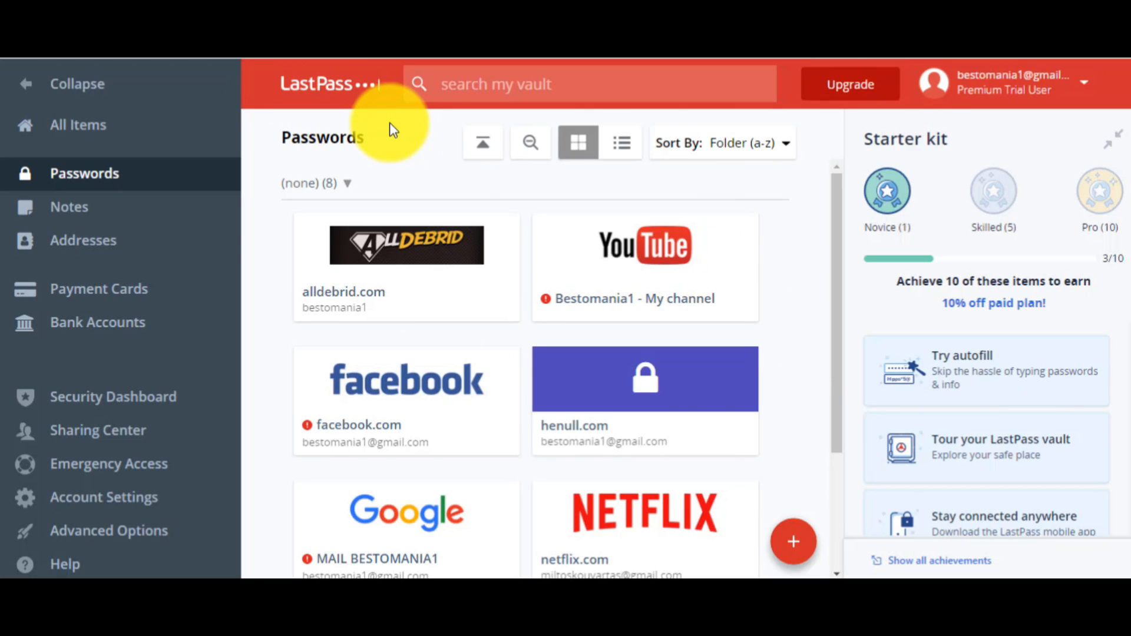